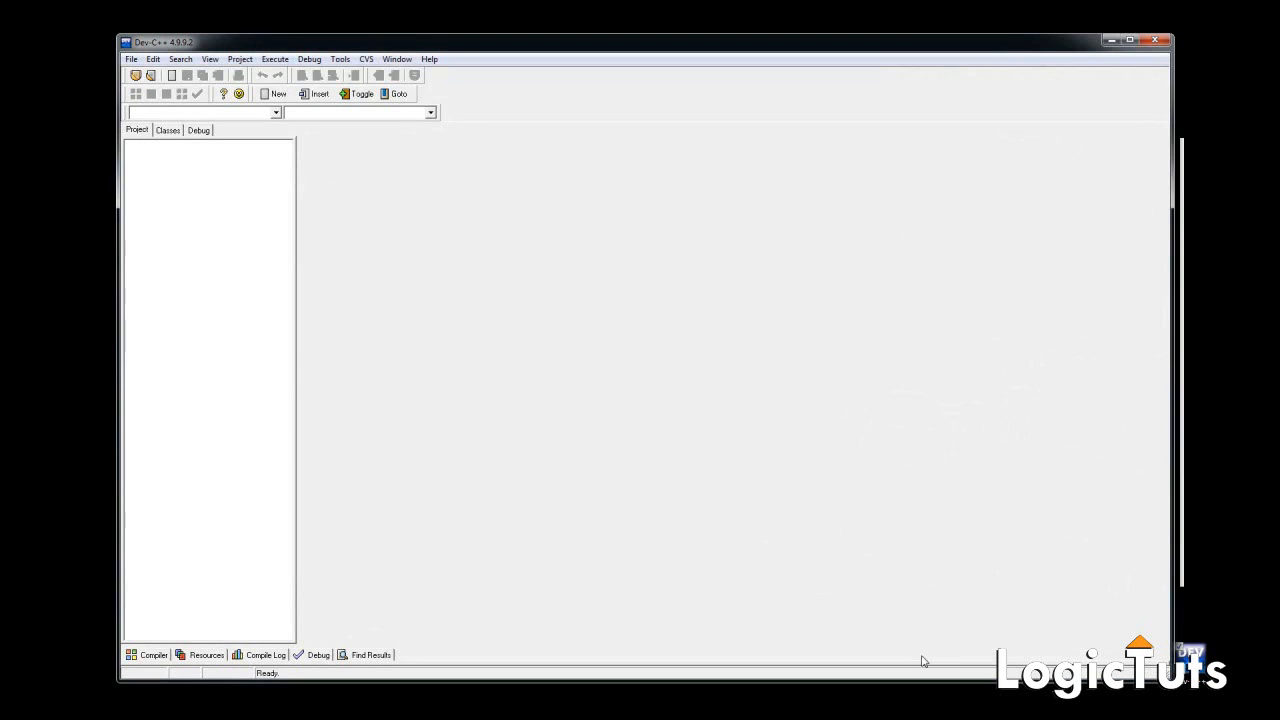
- Create a new blank source file via File > New > Source File
drag(160, 42, 376, 42)
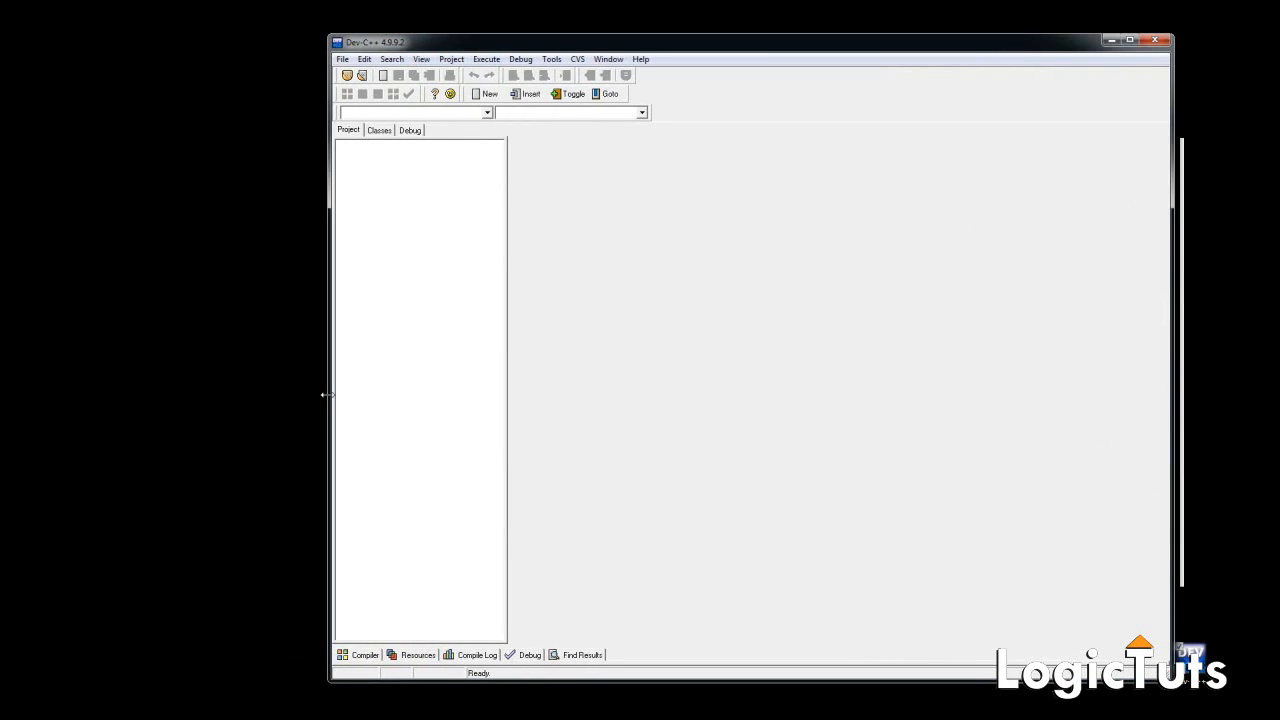
mouse_move(436, 160)
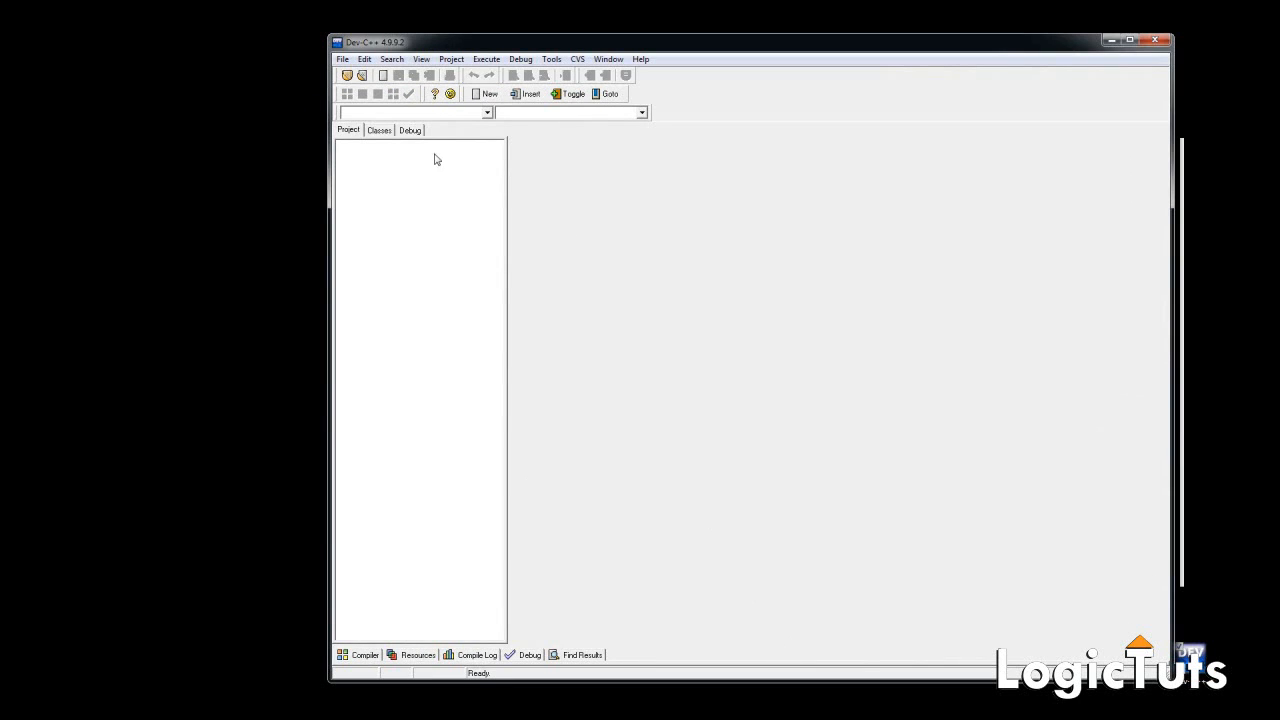
click(342, 58)
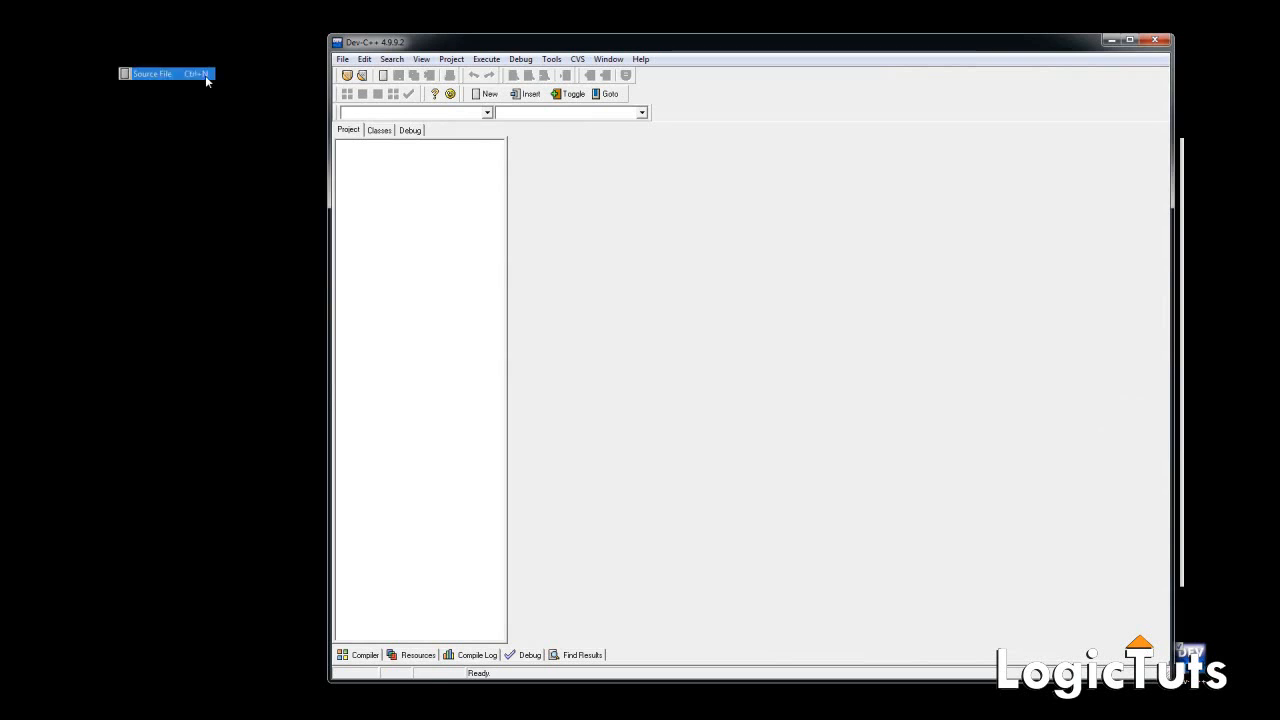
click(152, 72)
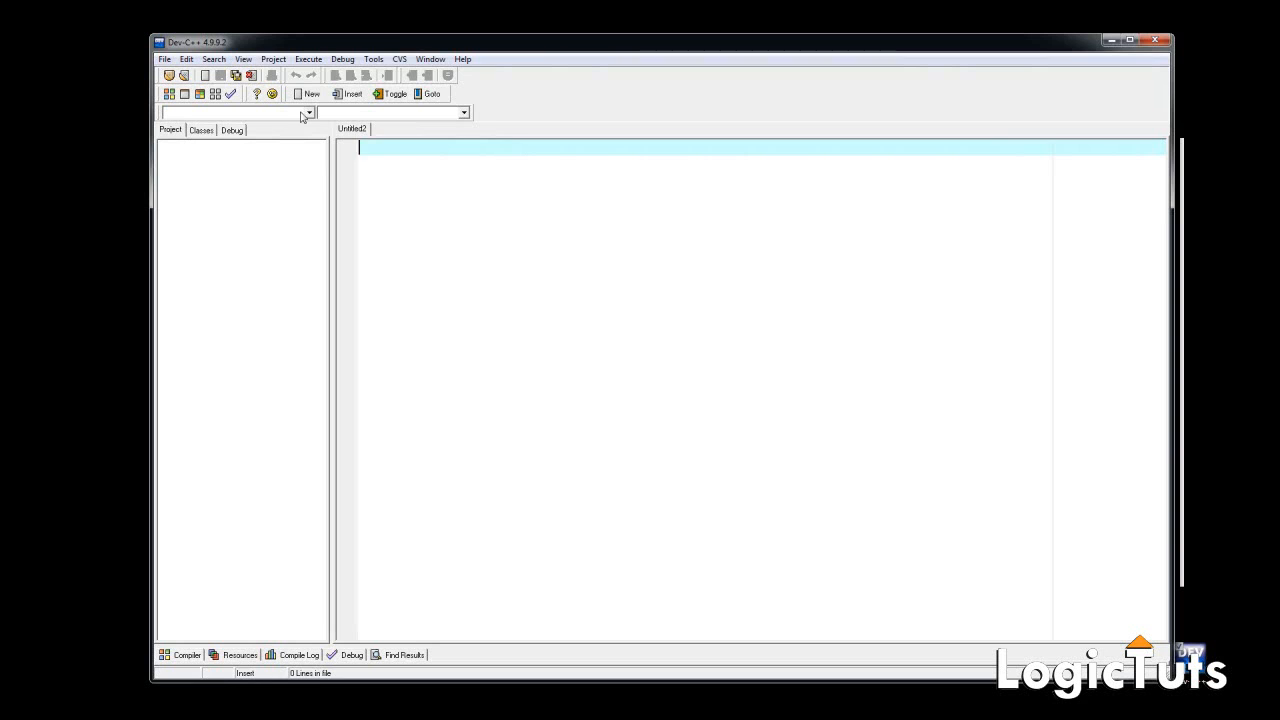
- Save the empty file as hello.c with the C source files (*.c) type
click(186, 60)
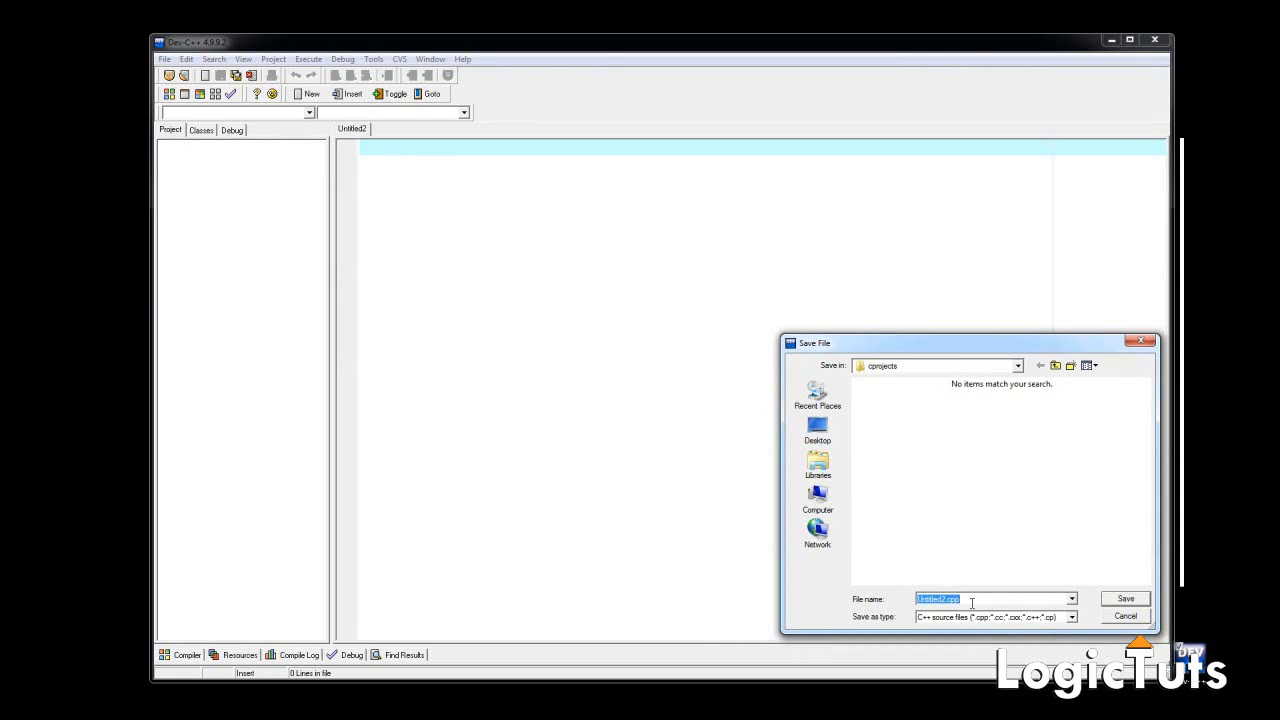
text(hello.c)
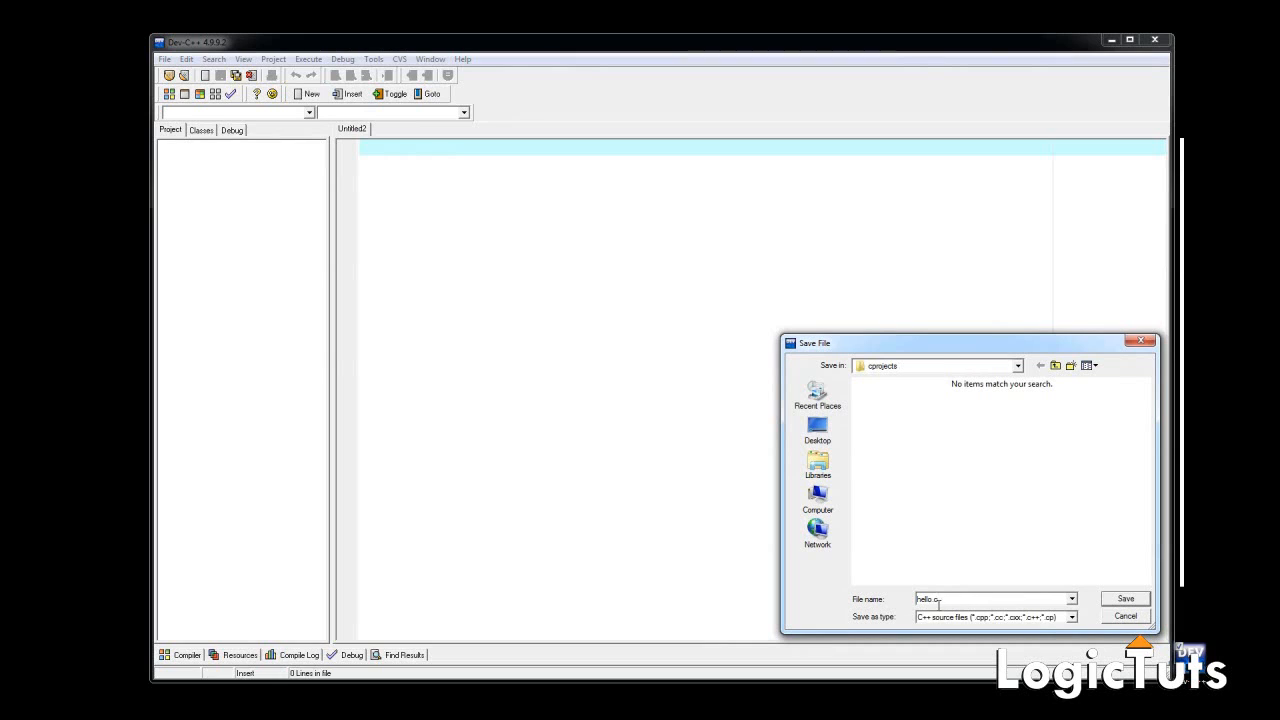
click(1072, 616)
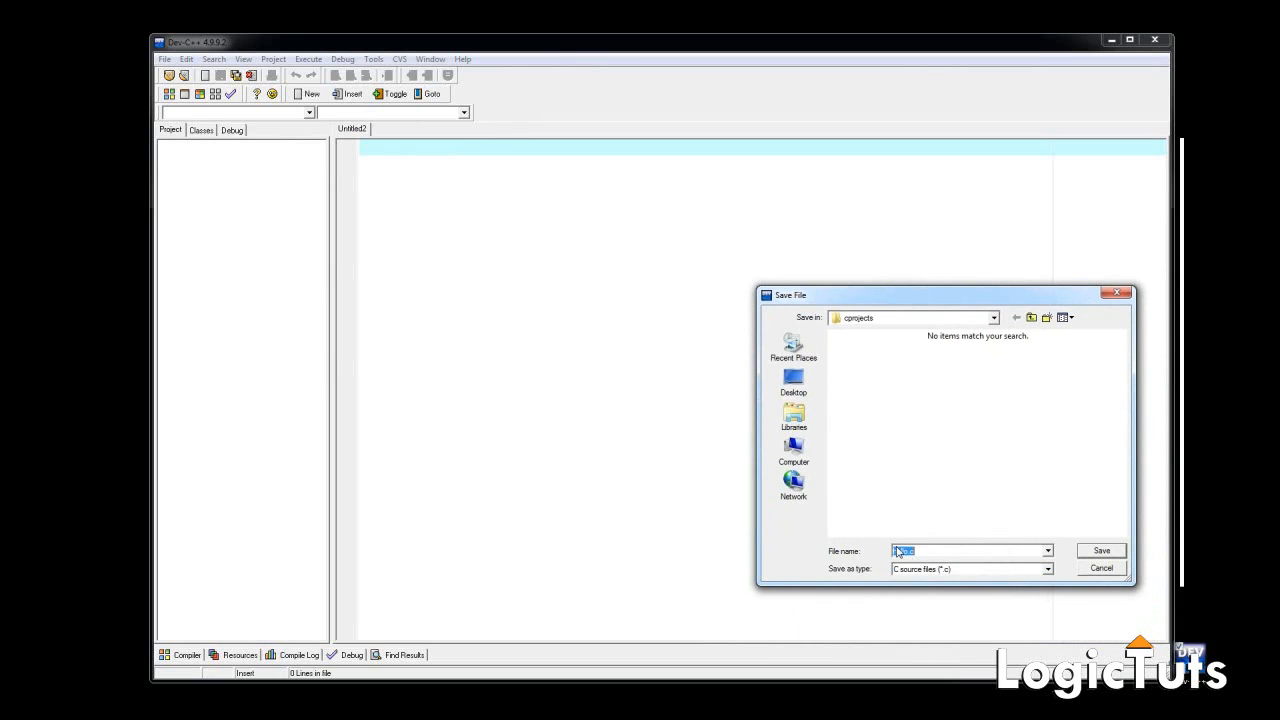
text(hello.c)
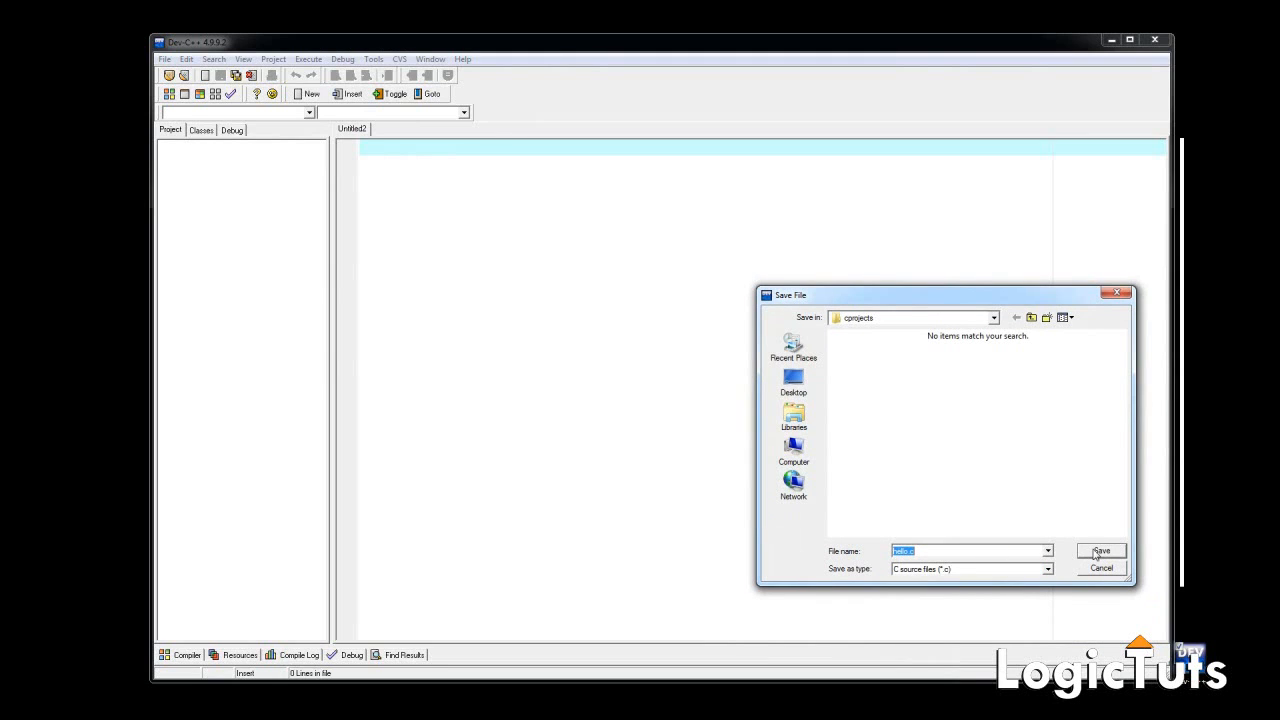
click(1100, 552)
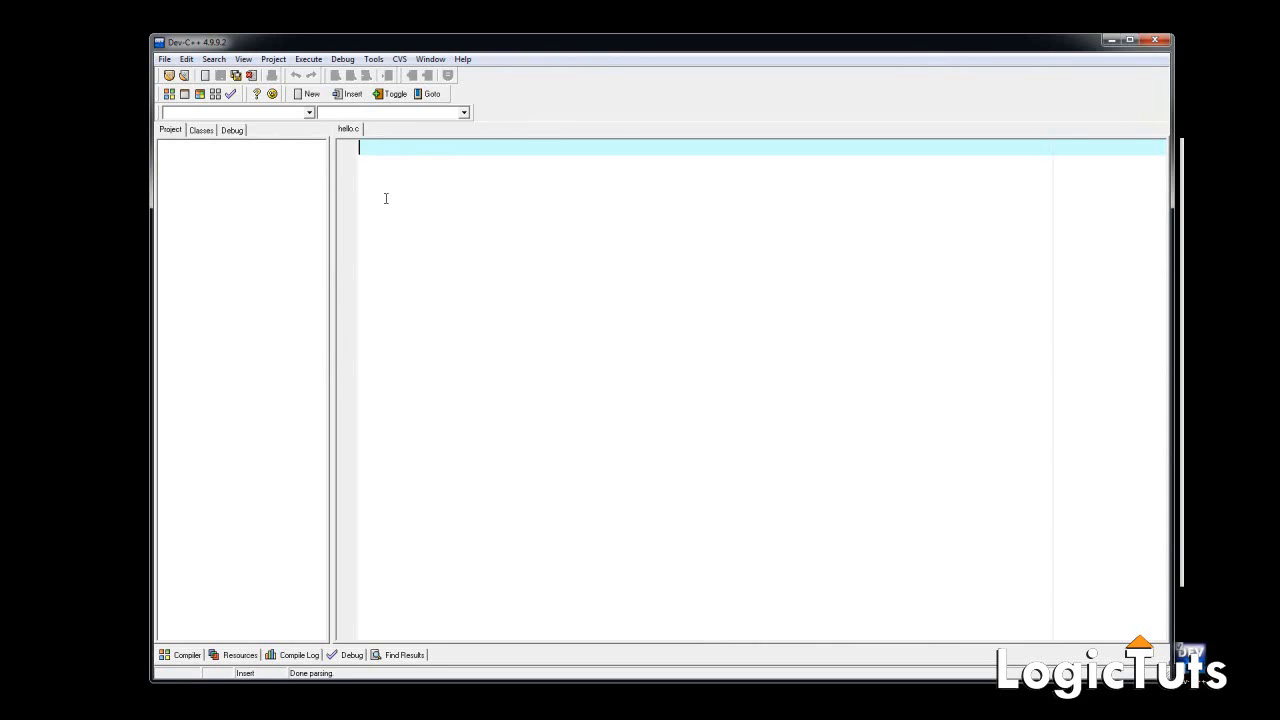
- Write main() on the first line of hello.c and expand the editor to full screen
text(main)
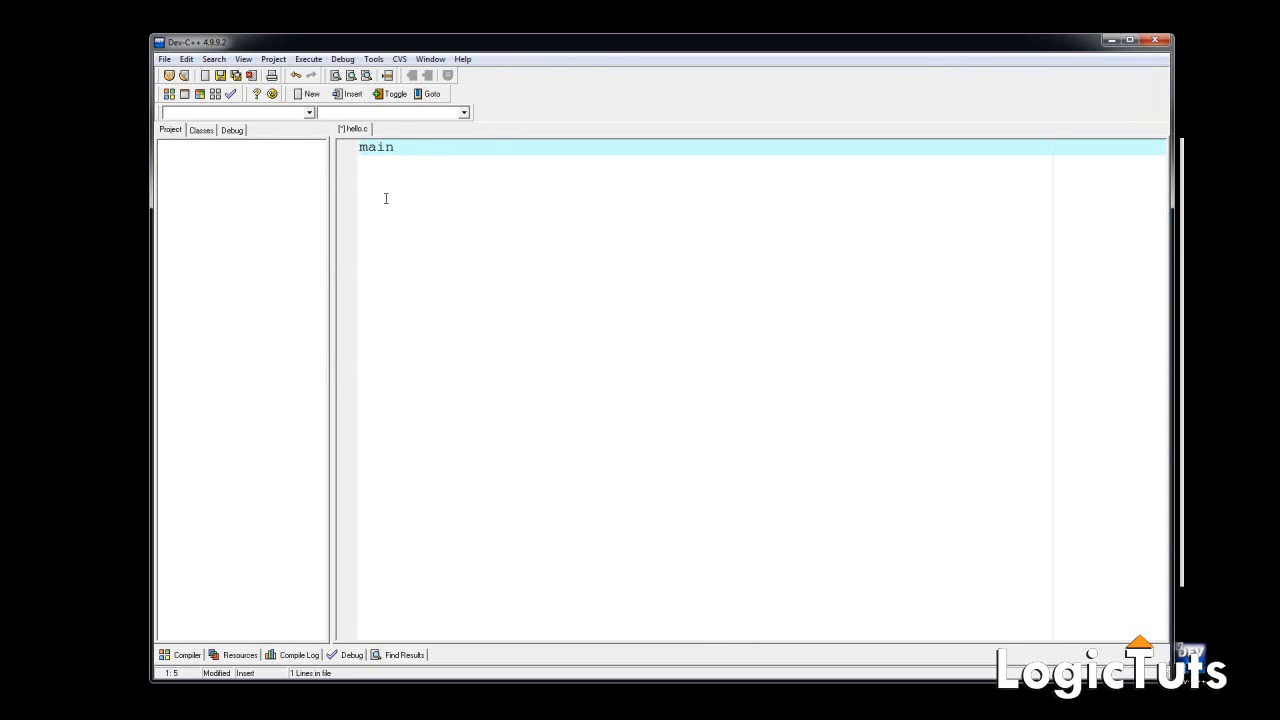
text(())
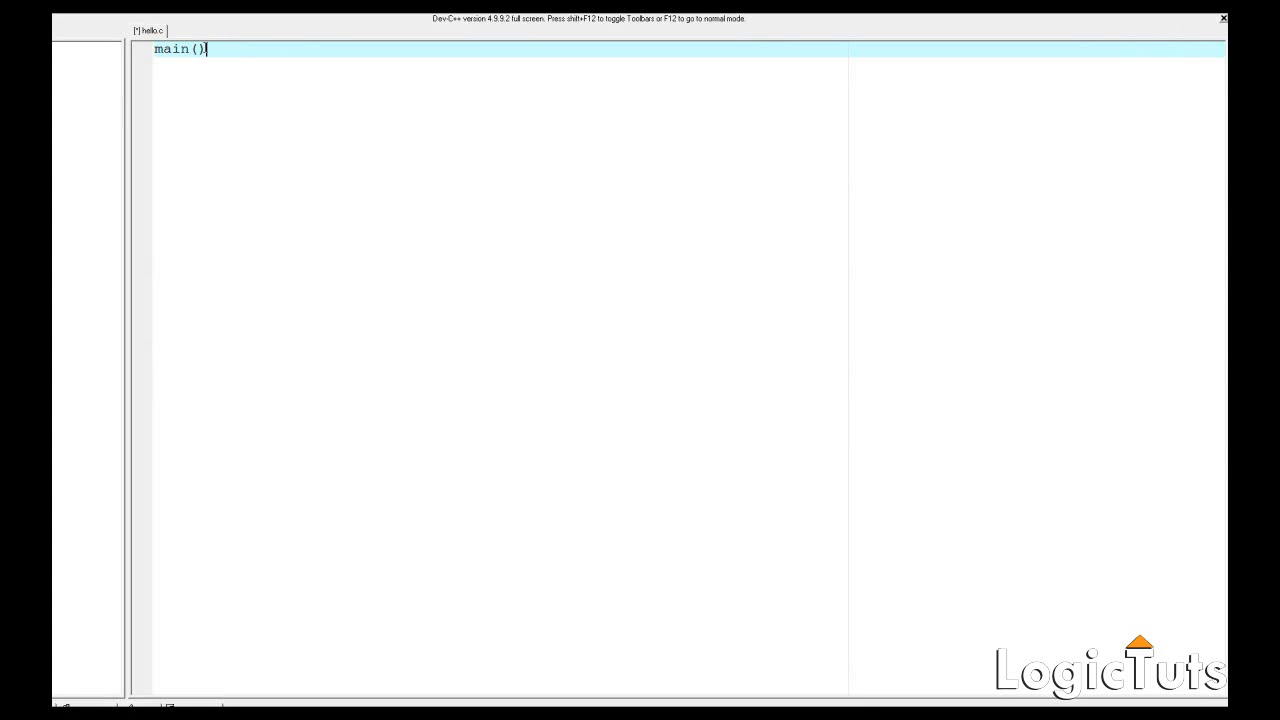
double_click(170, 48)
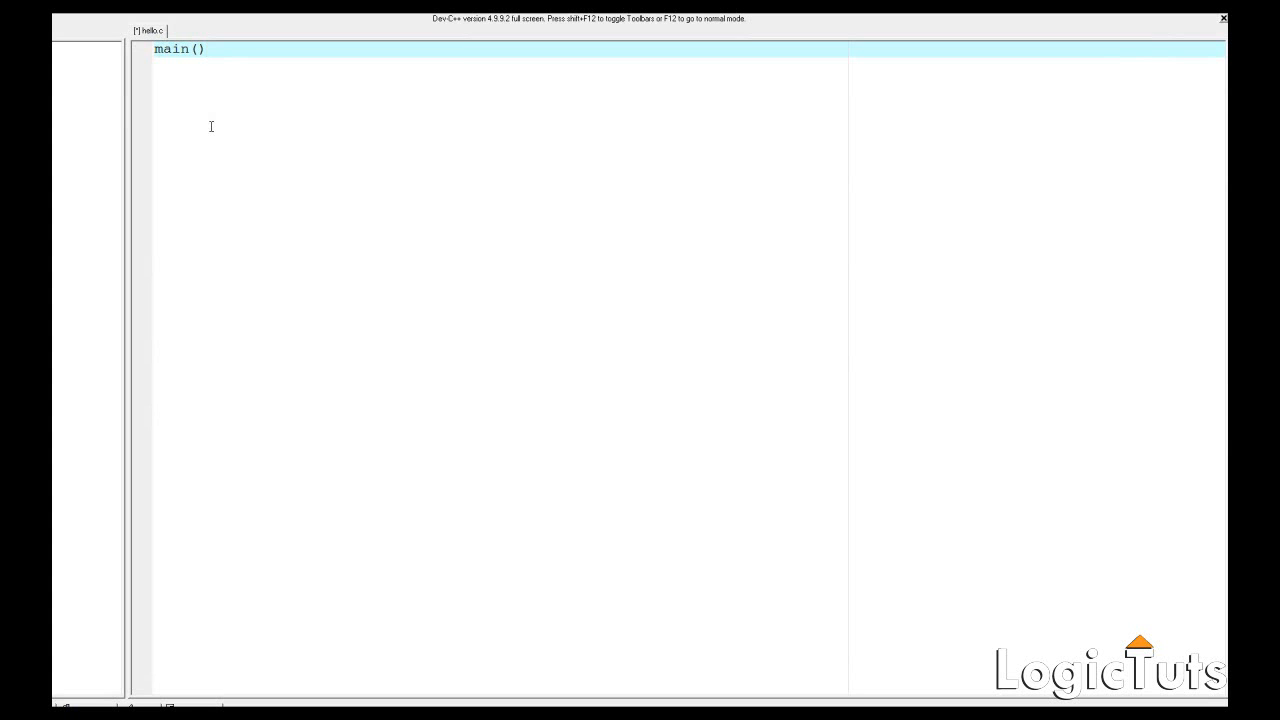
- Give main() a braced body on separate lines containing return 0;
text({})
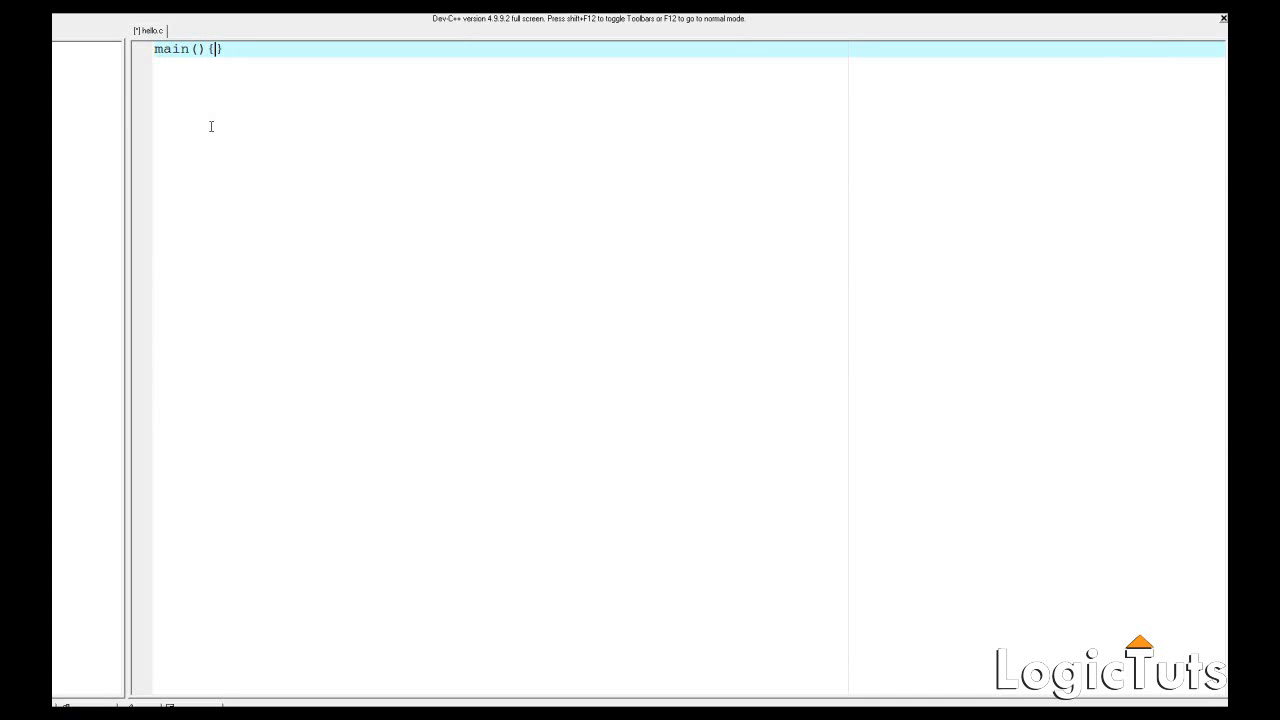
key(Delete)
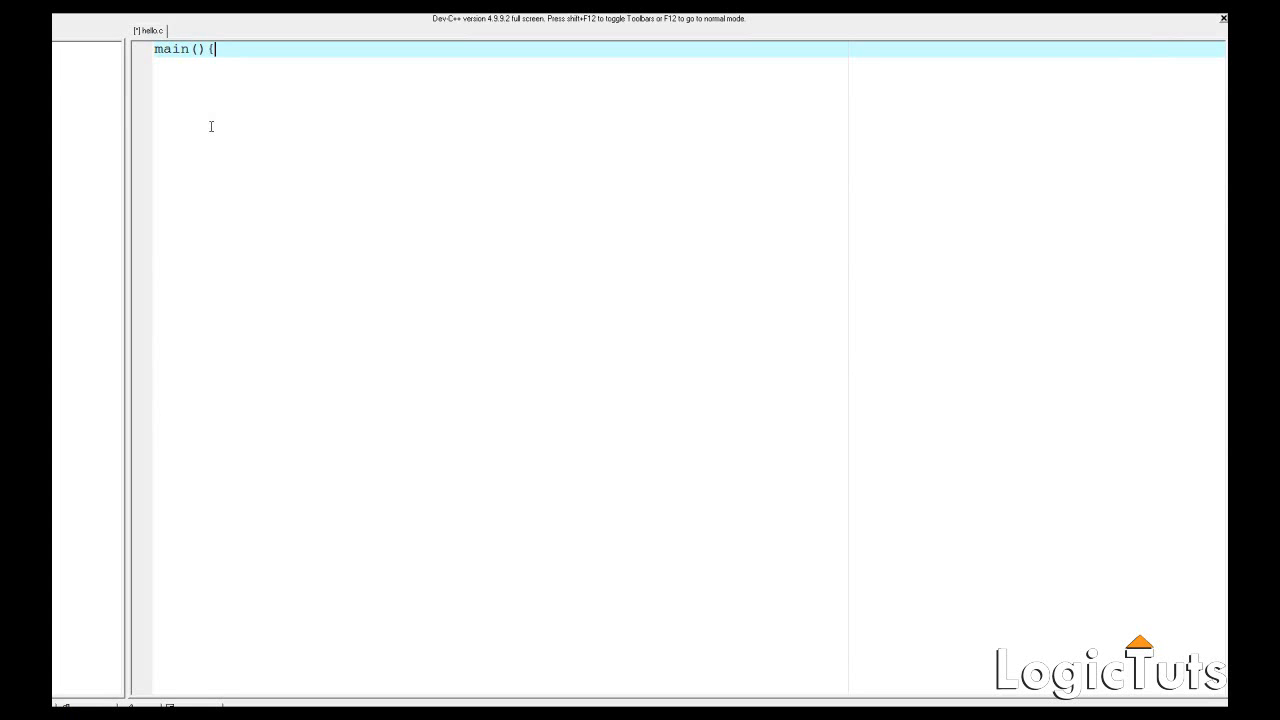
text(})
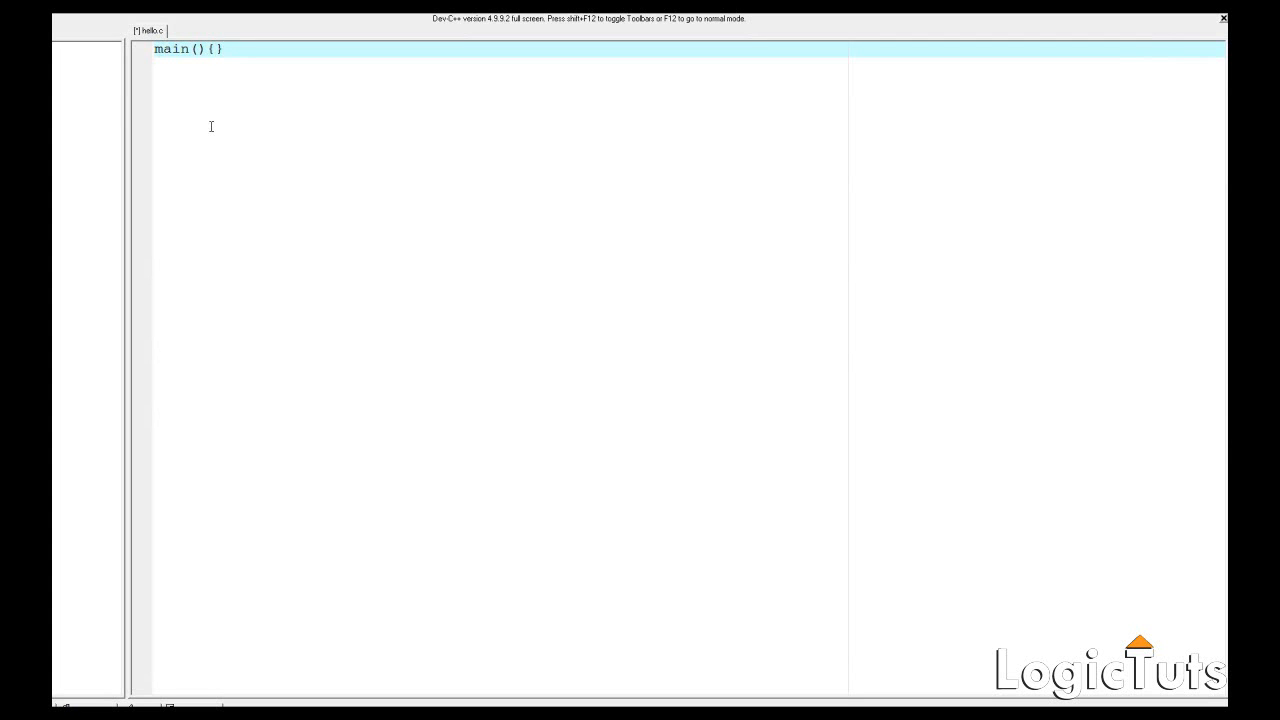
key(Enter)
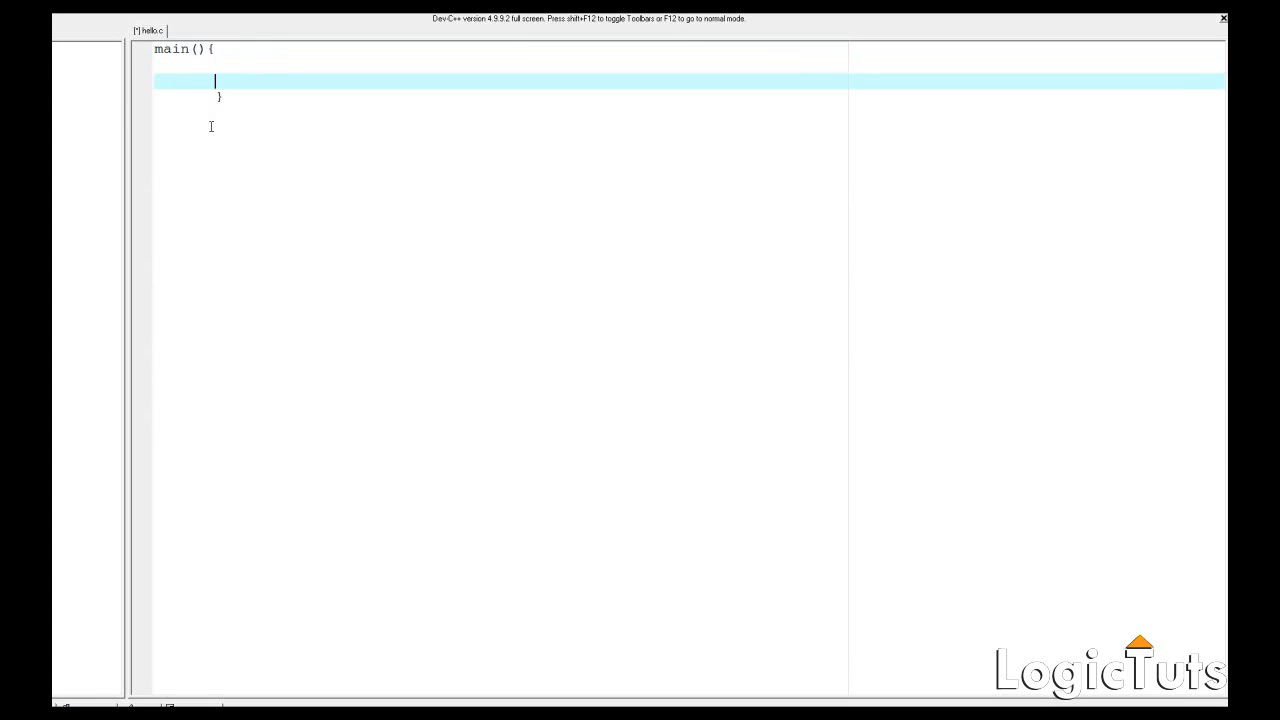
text(return)
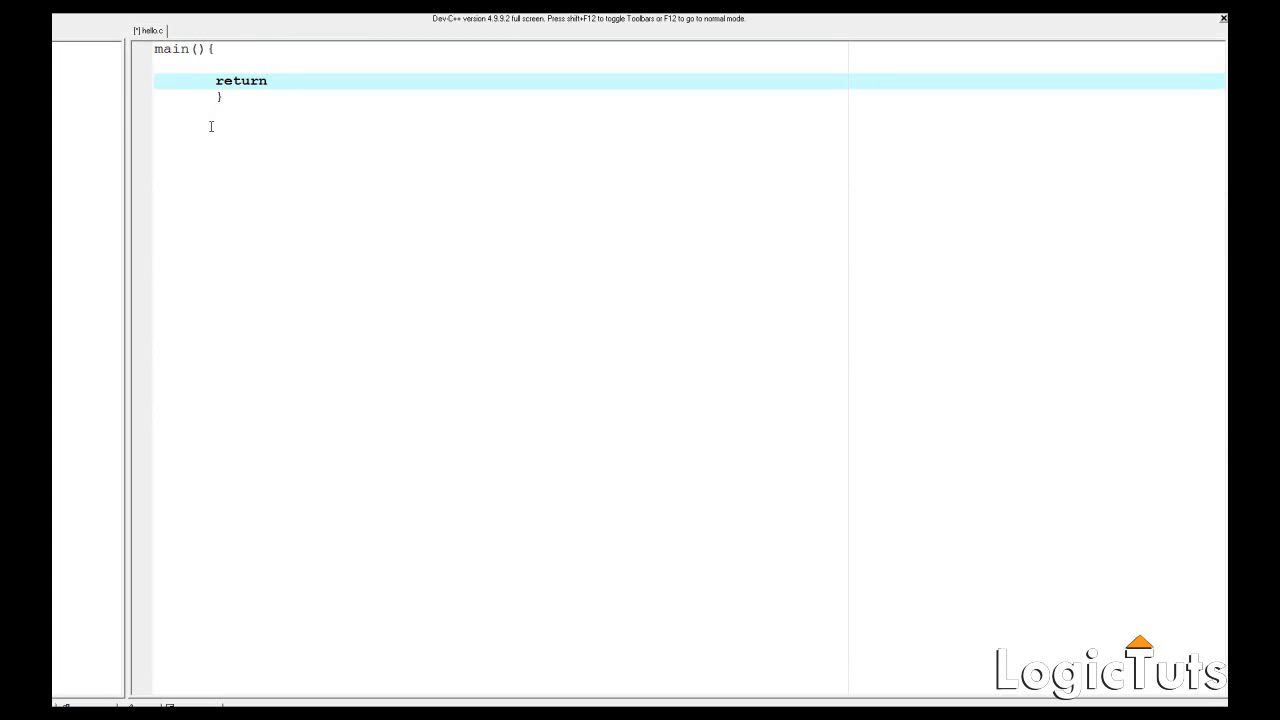
text(0;)
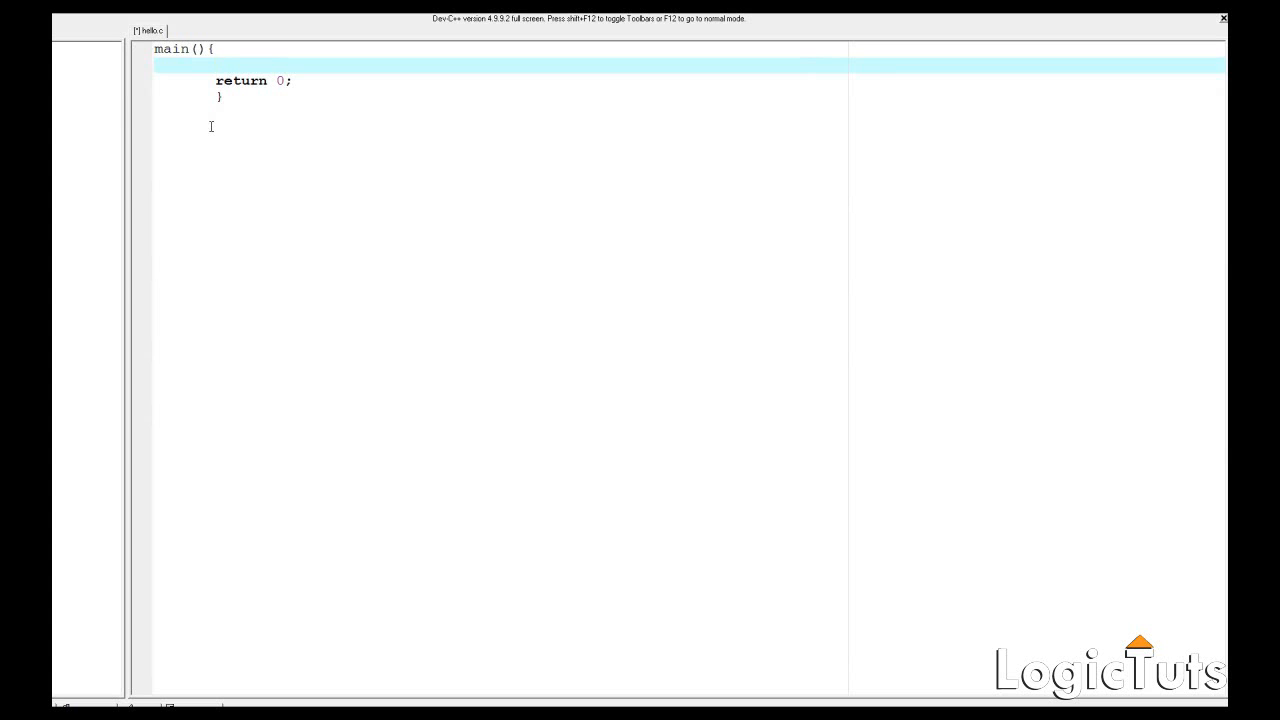
- Add printf("Hello World, I am Gaurav") above return 0; in main's body
text(printf)
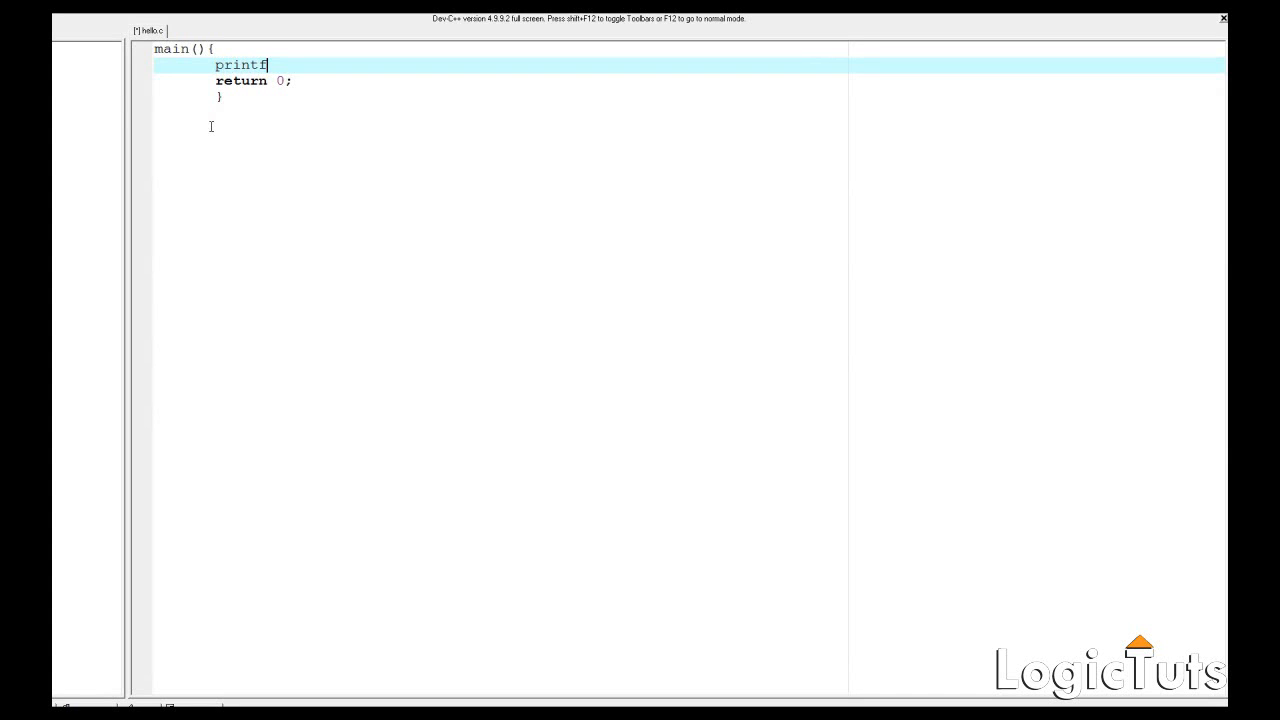
text(();)
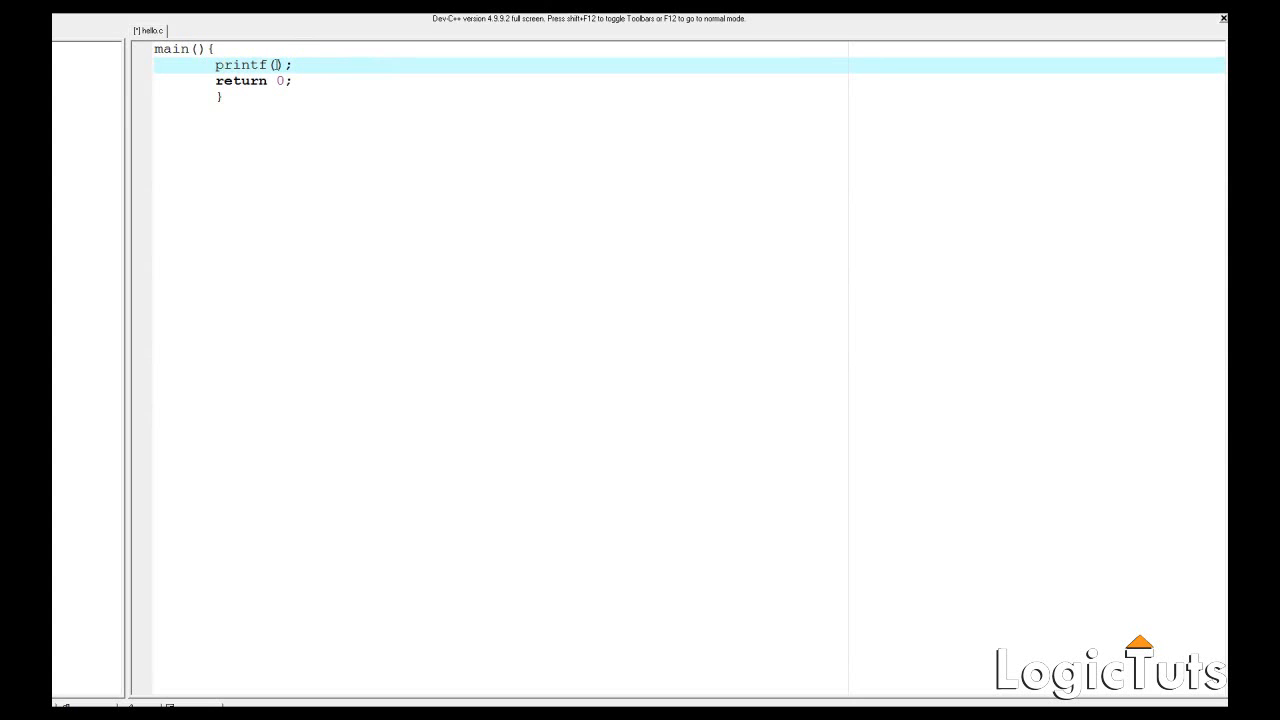
key(Enter)
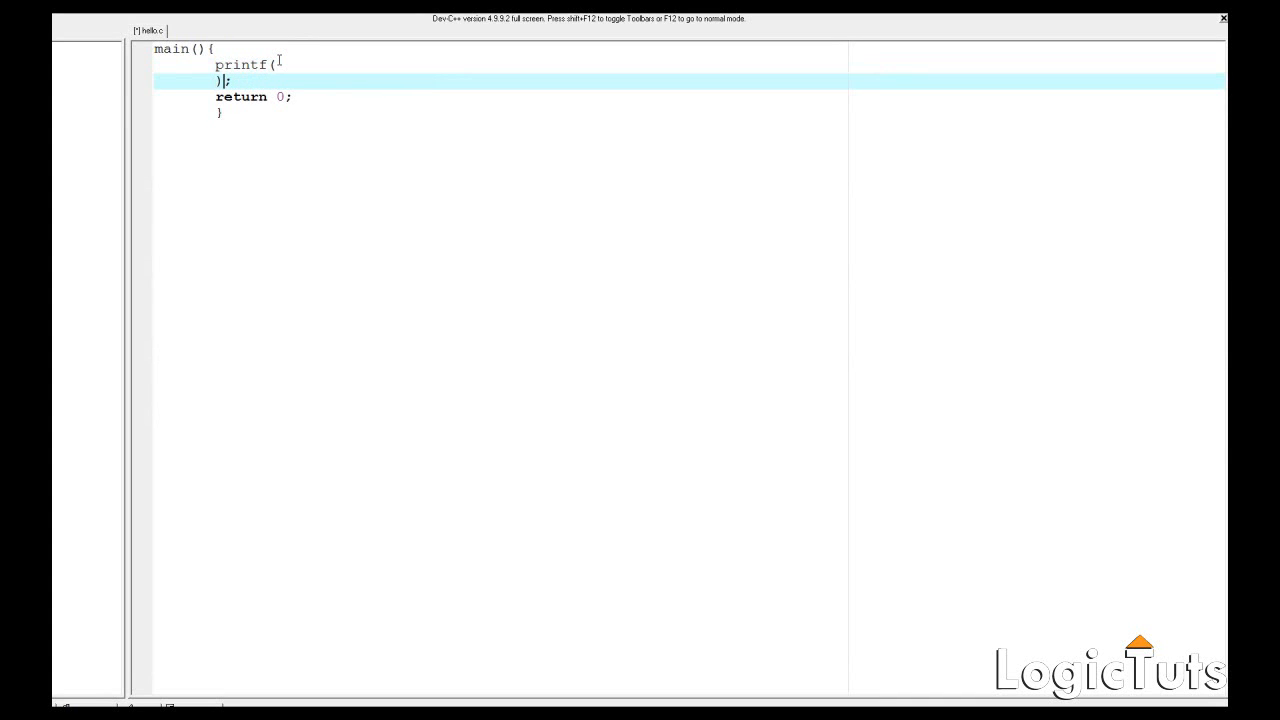
key(Enter)
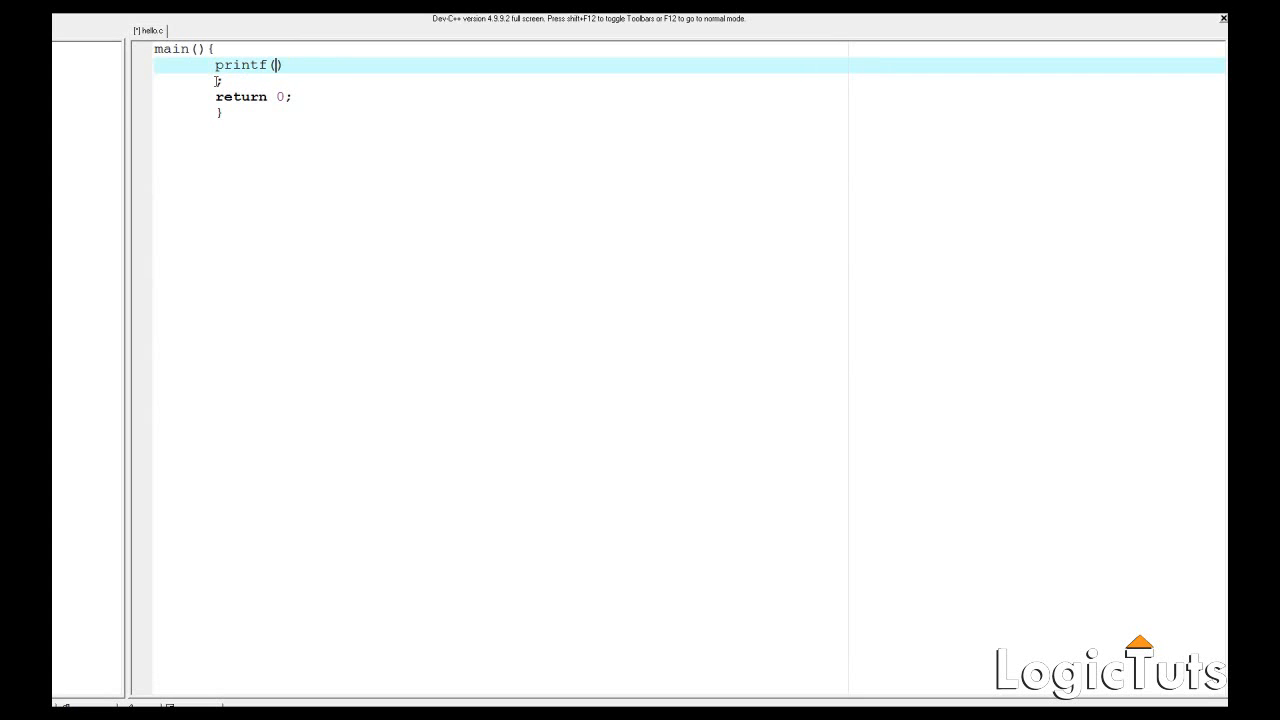
text(()
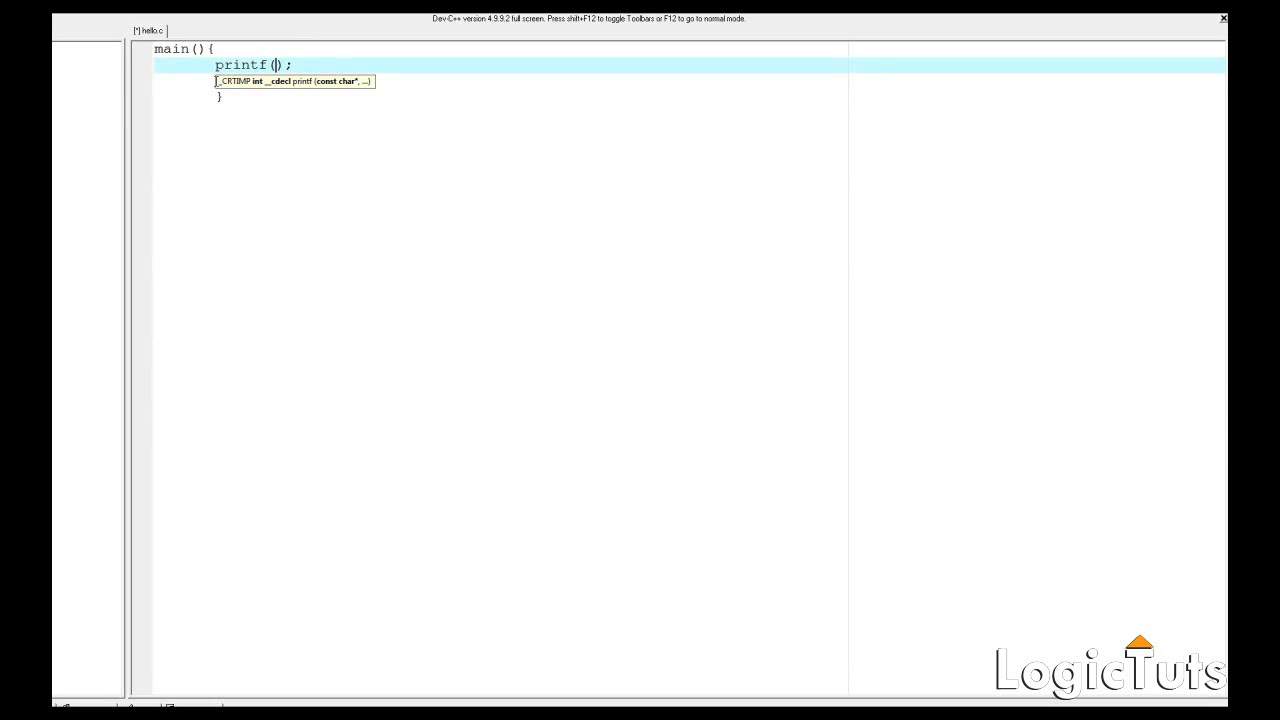
text("H)
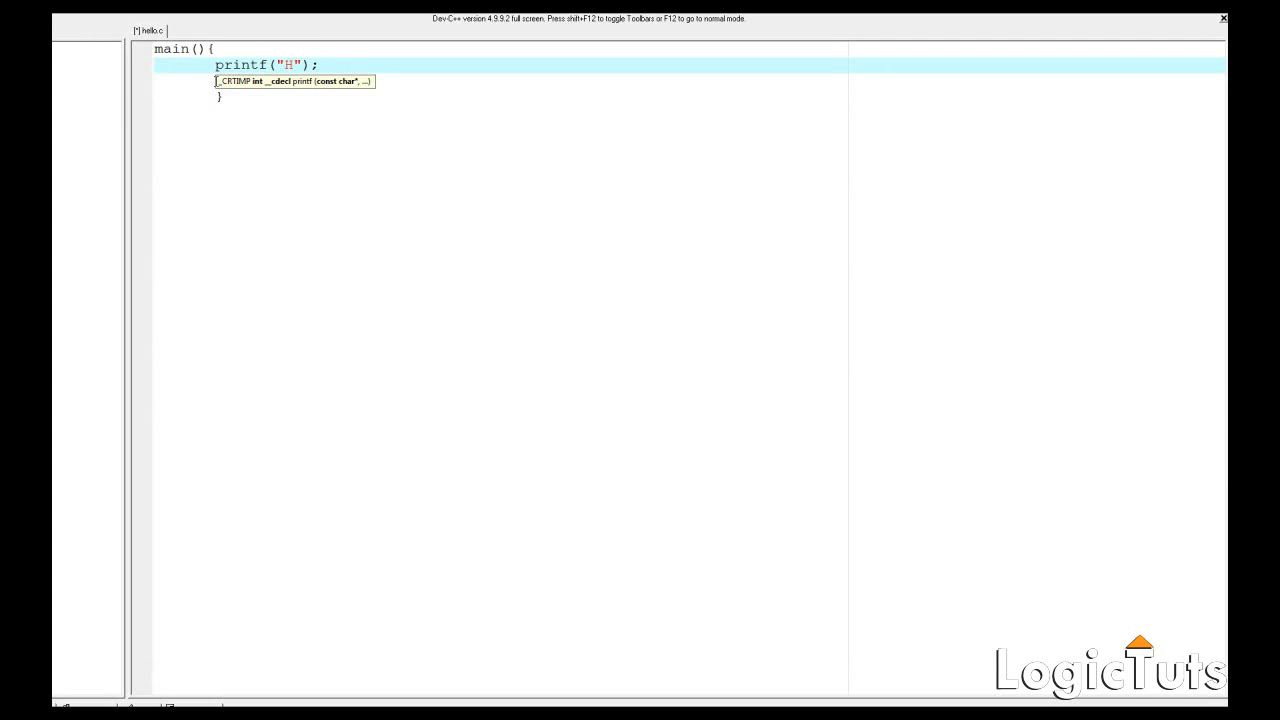
text(ello World)
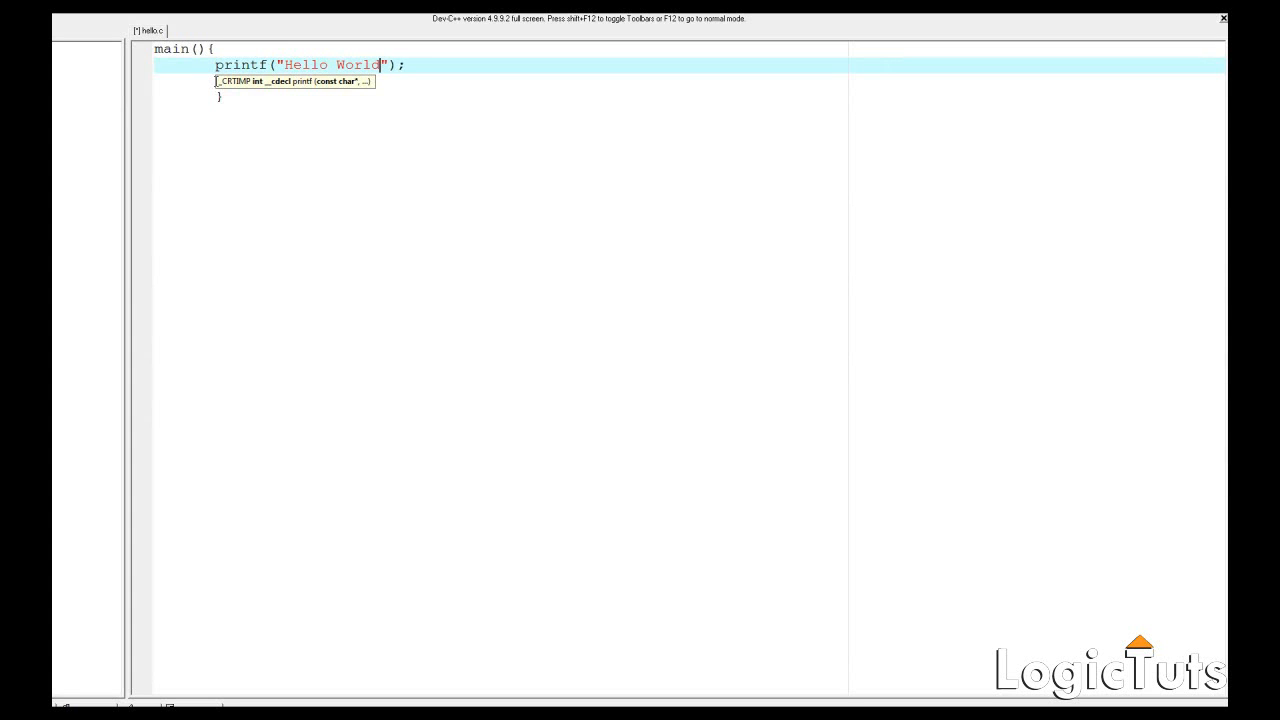
text(, I am Gau)
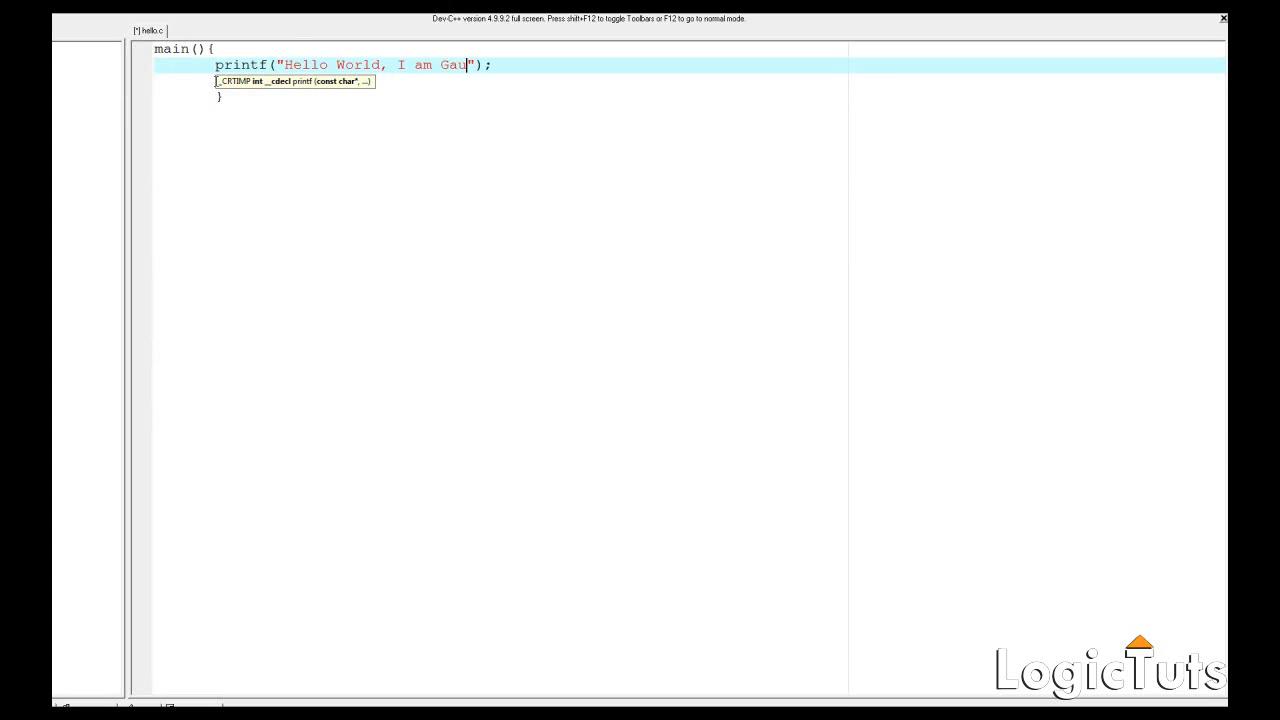
text(rav)
click(500, 80)
text(return 0;)
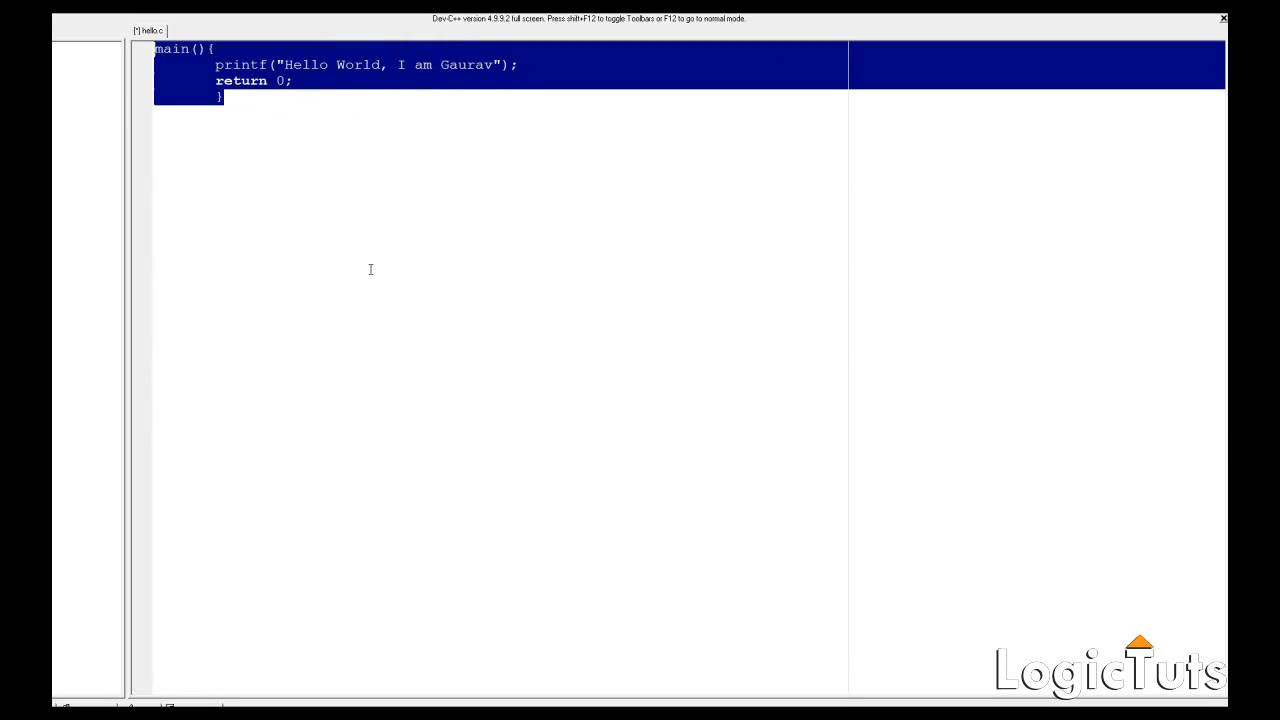
mouse_move(350, 168)
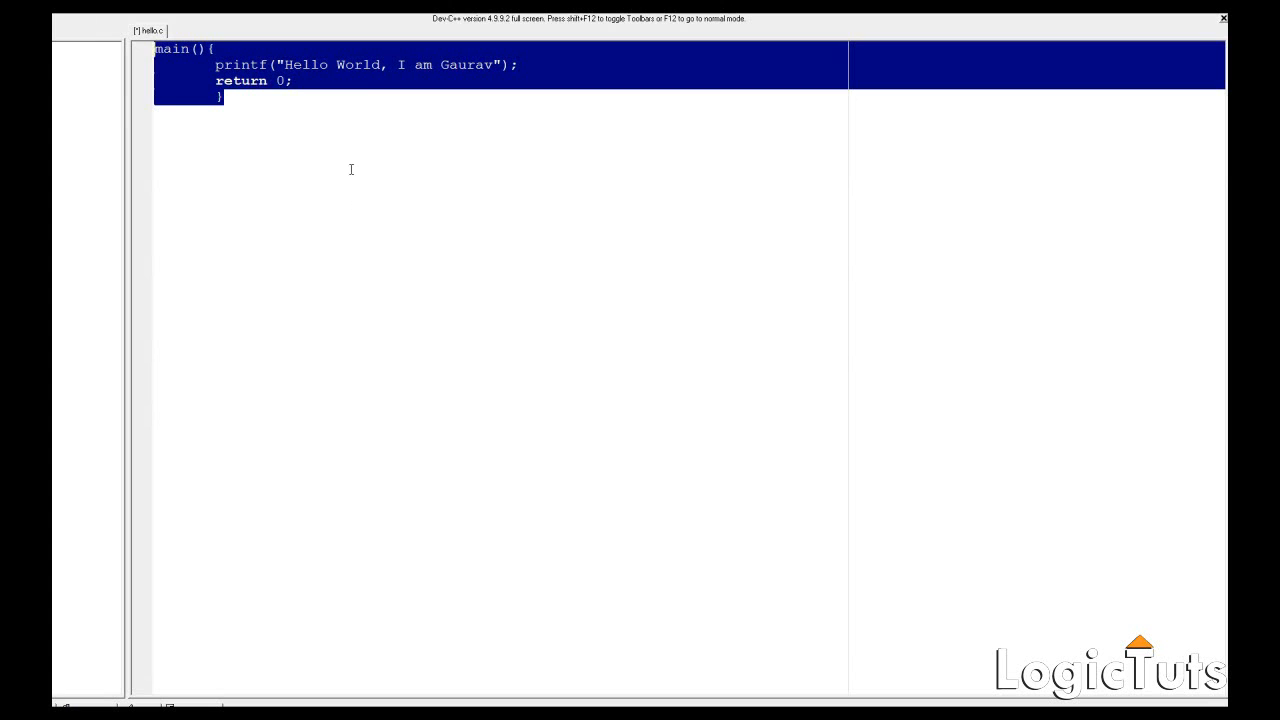
mouse_move(326, 136)
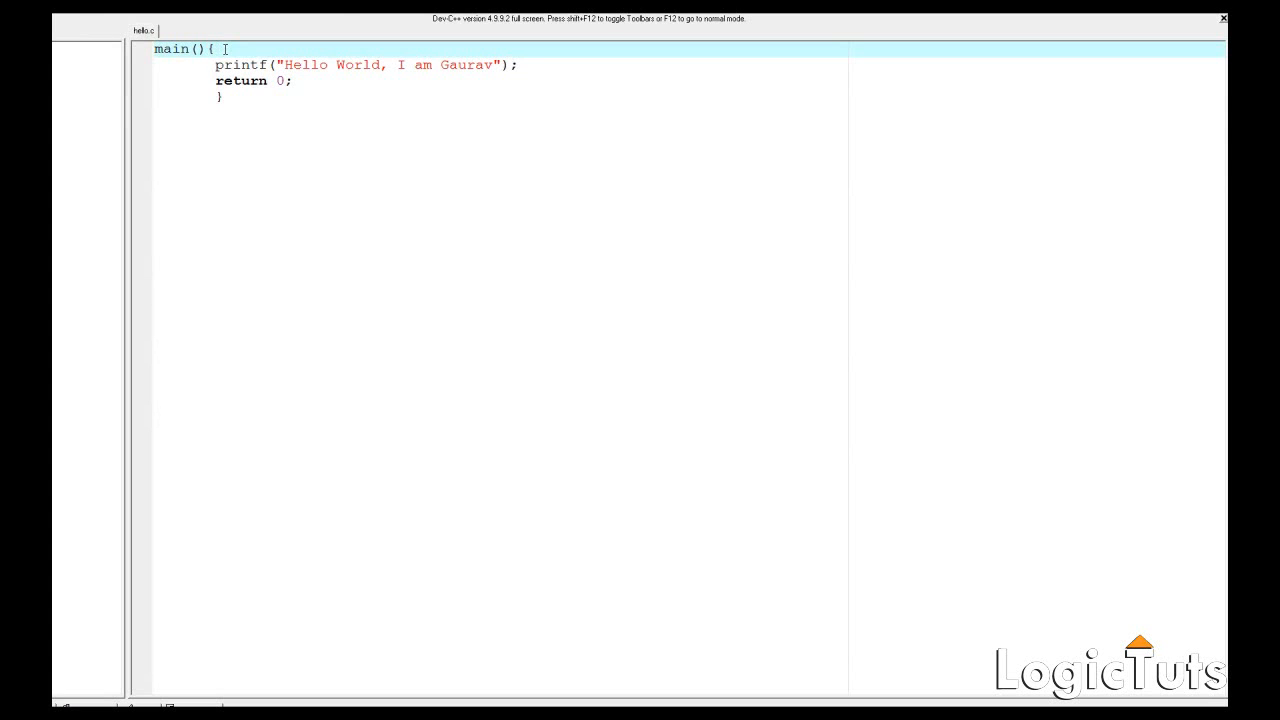
- Select all the code and leave full-screen editing with F12
key(ctrl+a)
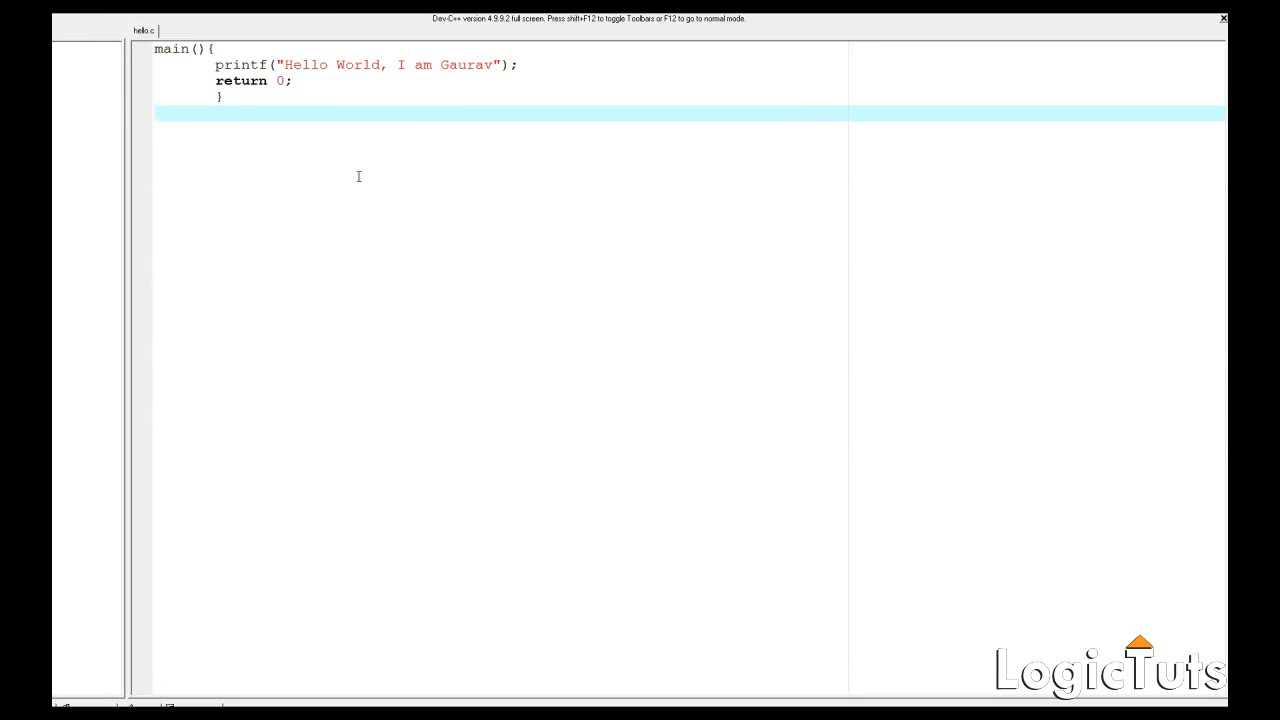
key(F12)
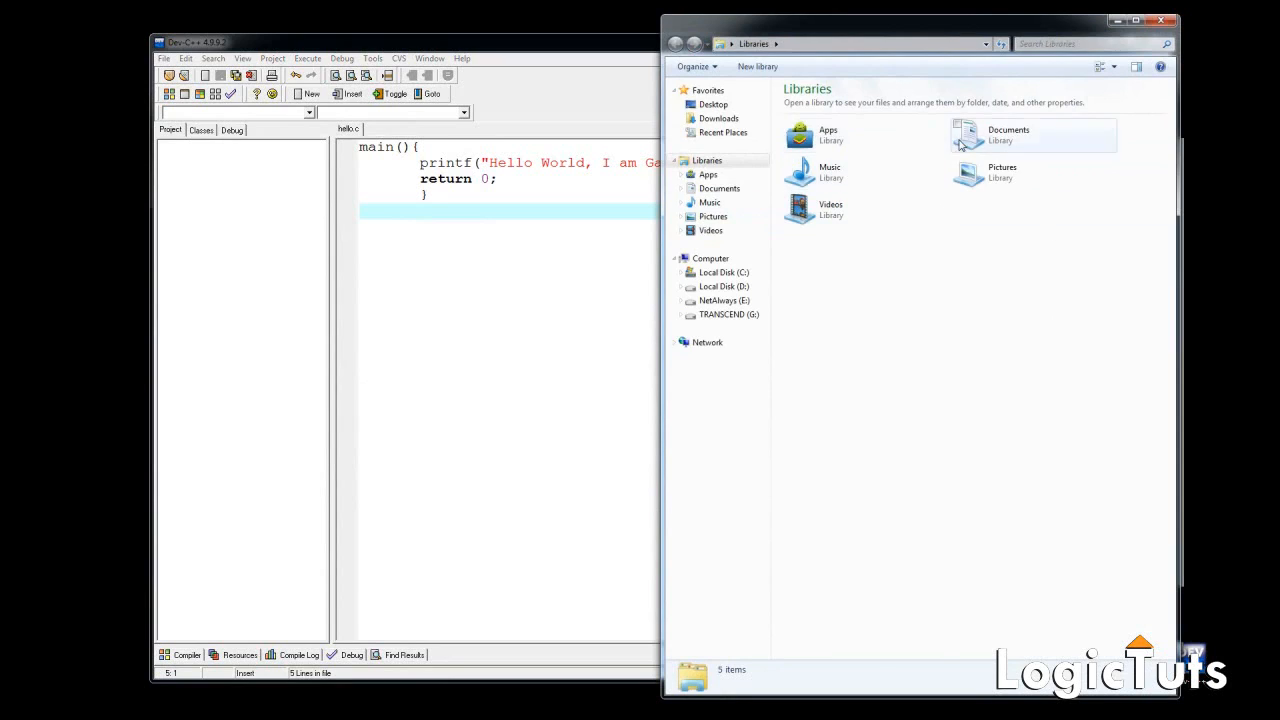
- View the cprojects folder containing hello.c, then return to the Dev-C++ editor
double_click(1008, 136)
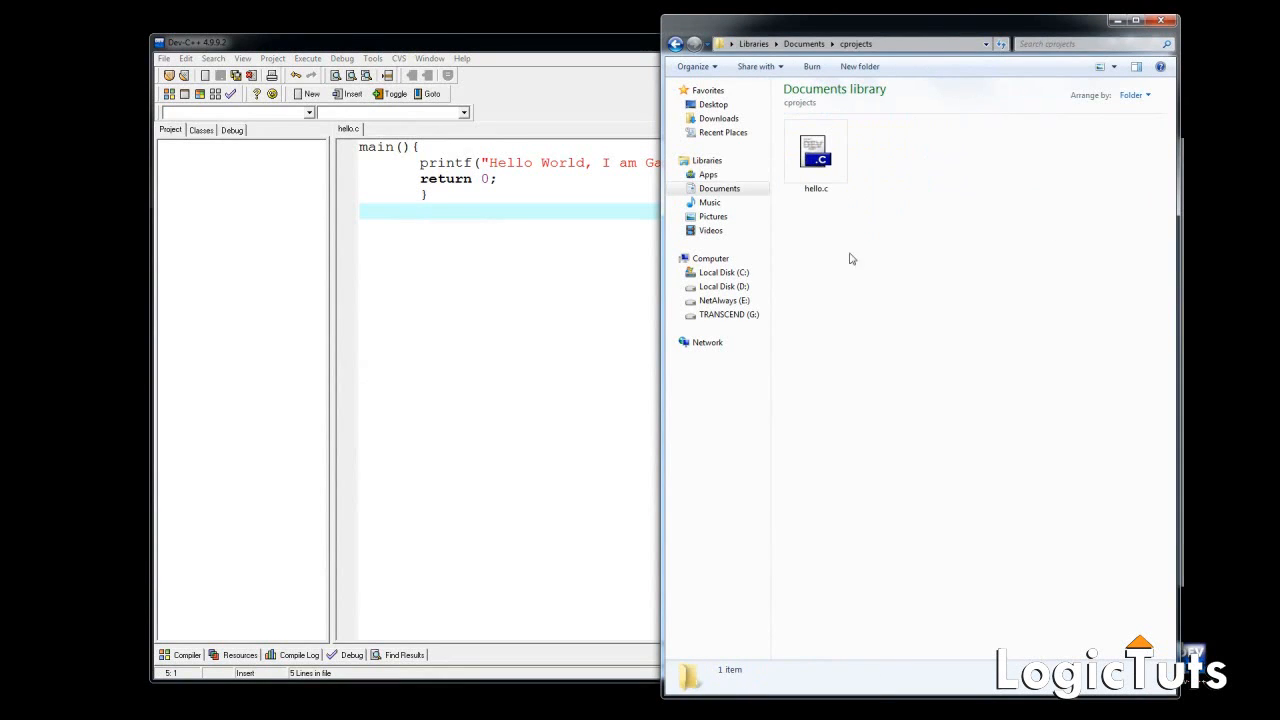
click(816, 150)
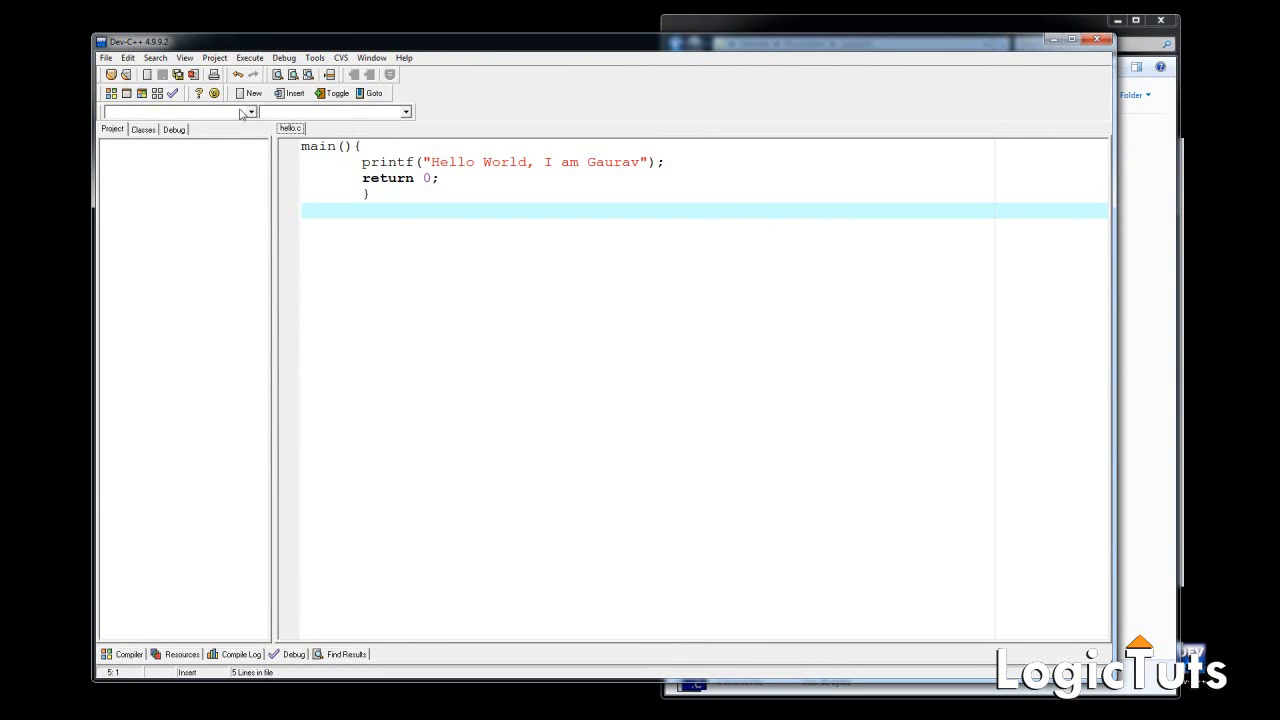
- Compile hello.c into hello.exe with 0 errors and dismiss the Compile Progress dialog
click(248, 56)
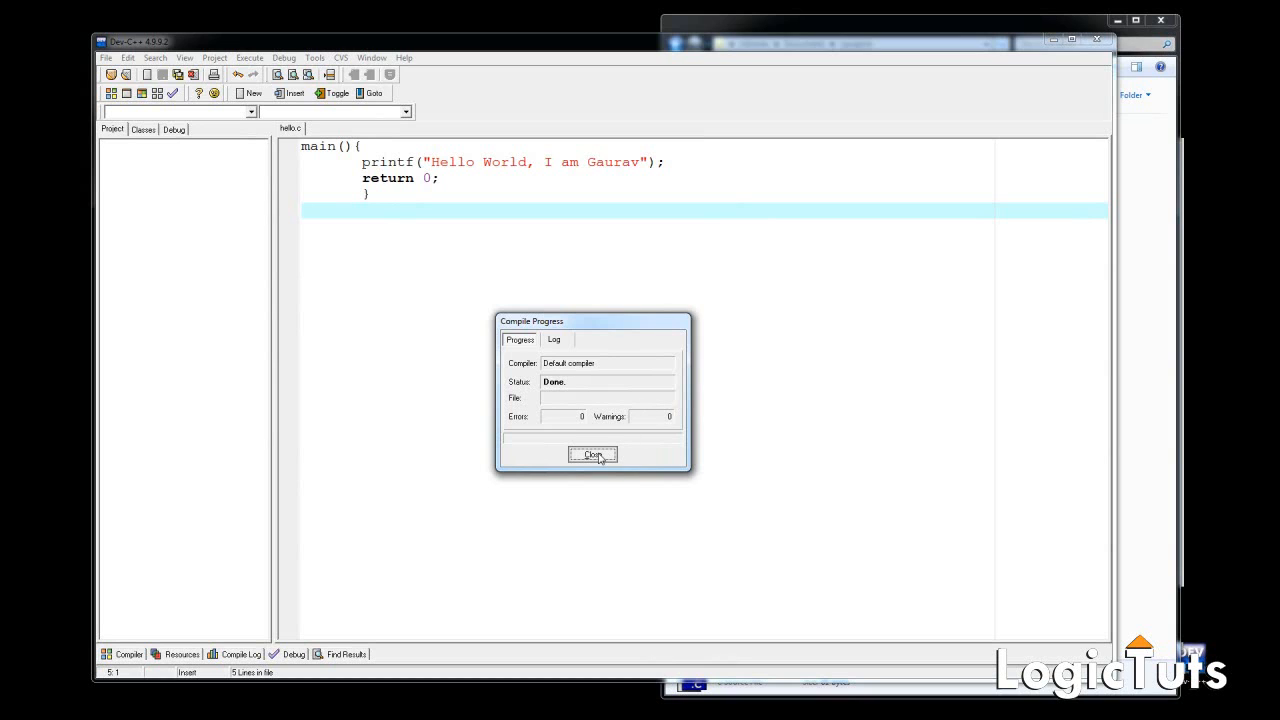
click(592, 456)
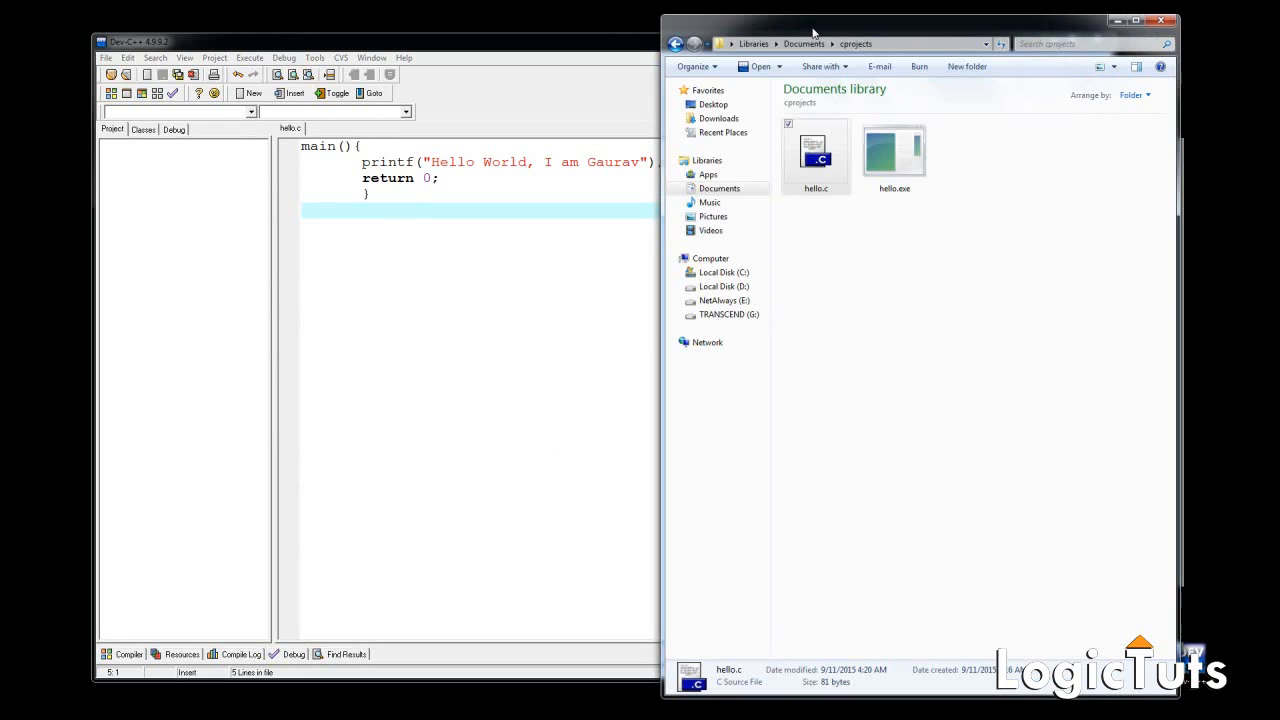
- Select hello.exe in cprojects to show it as a 15.2 KB Application file
click(894, 150)
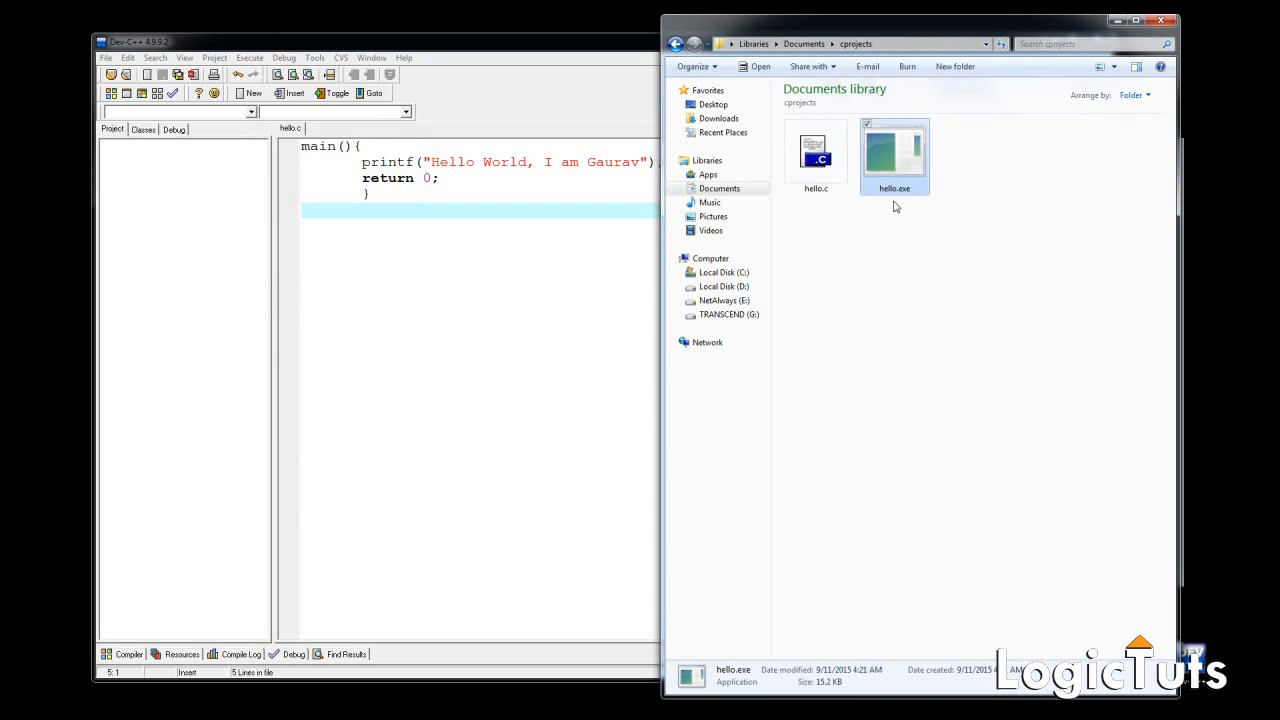
mouse_move(910, 206)
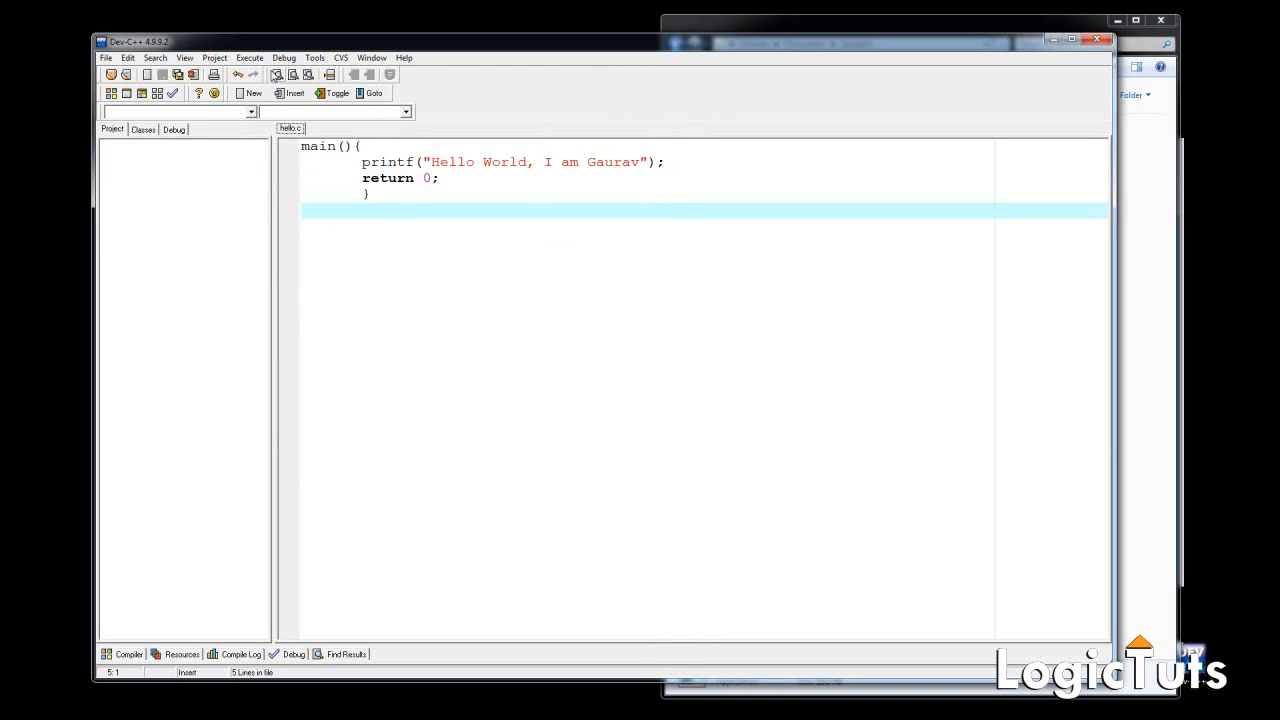
- Show the Execute menu's compile and run commands in Dev-C++
click(248, 56)
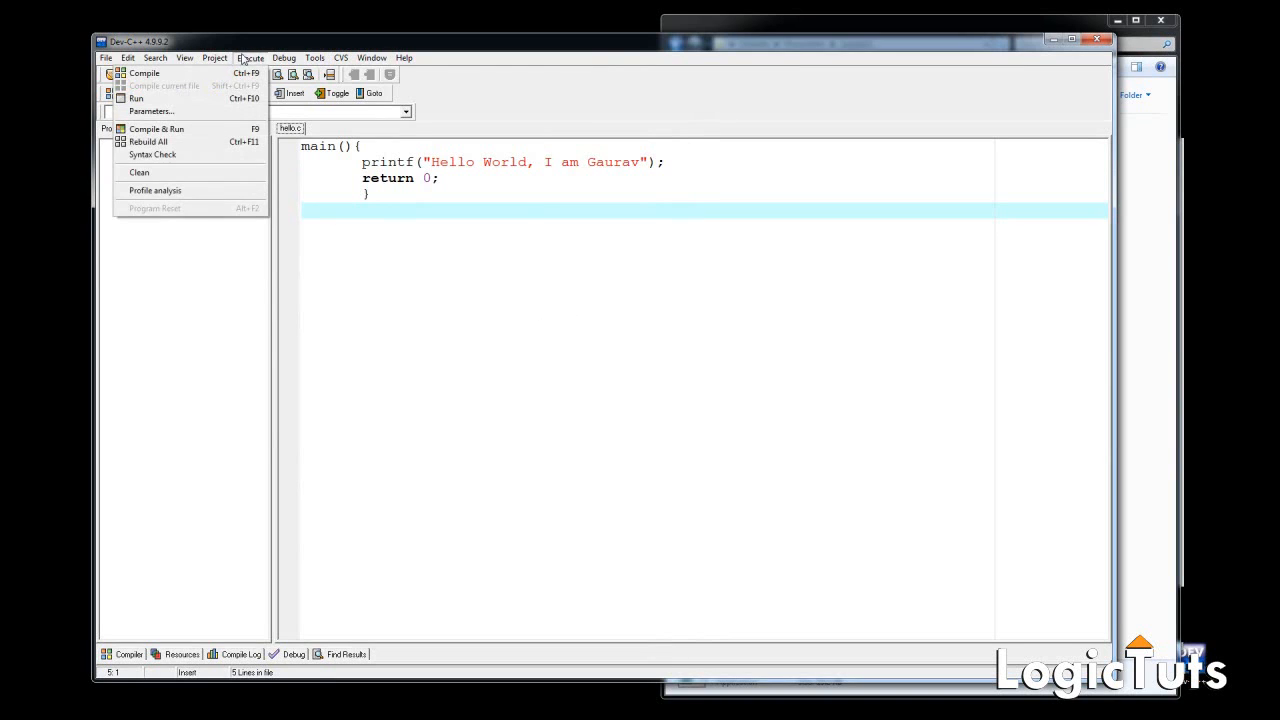
mouse_move(136, 98)
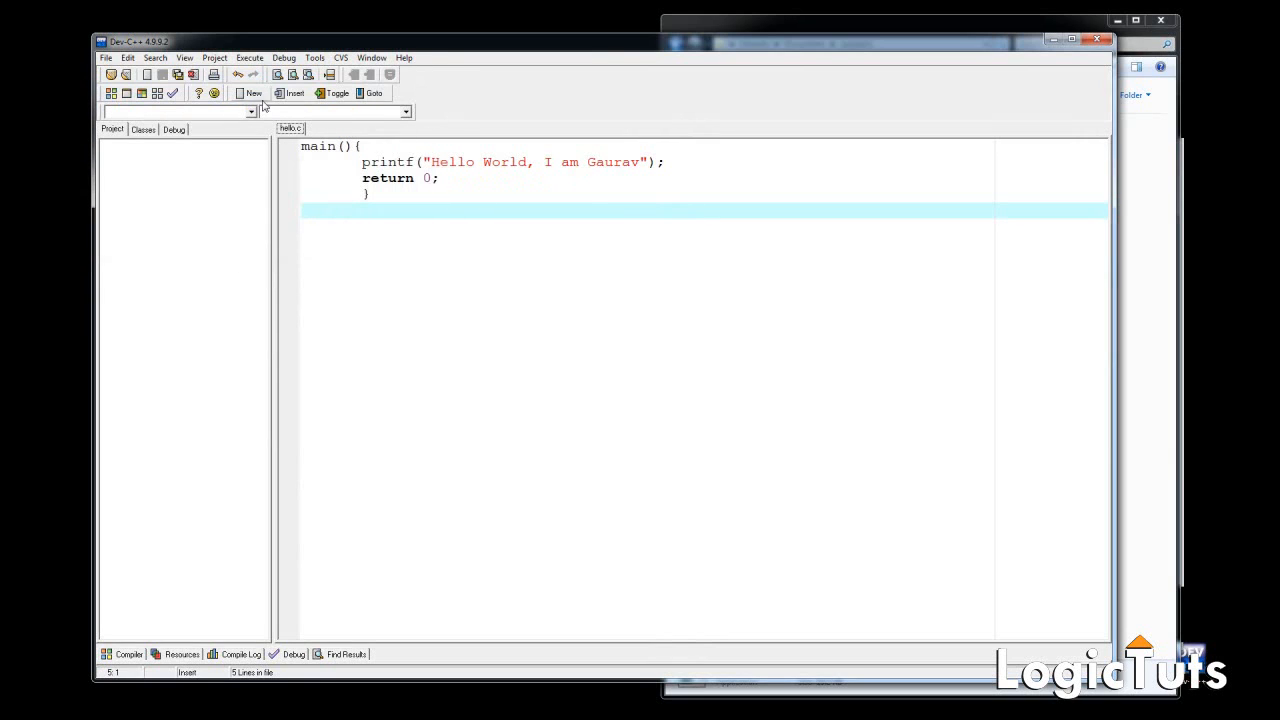
mouse_move(454, 272)
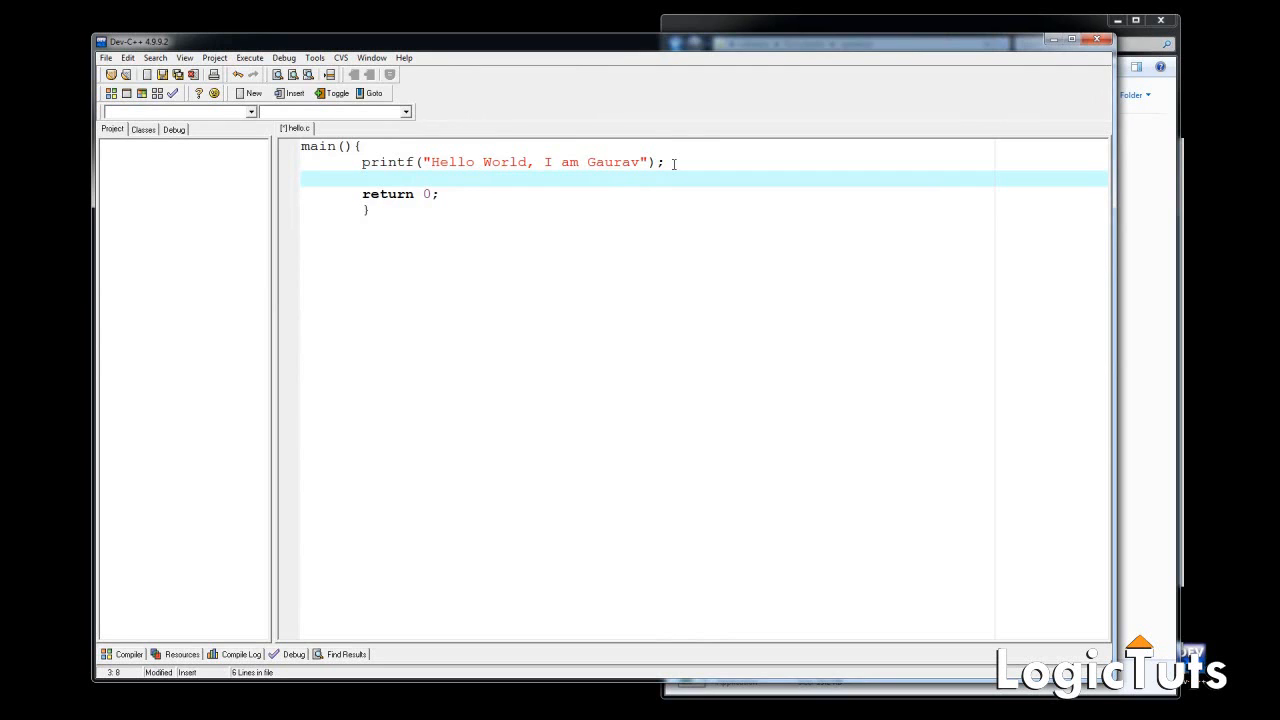
- Insert getch(); before return 0 and recompile hello.c with 0 errors
text(getch()
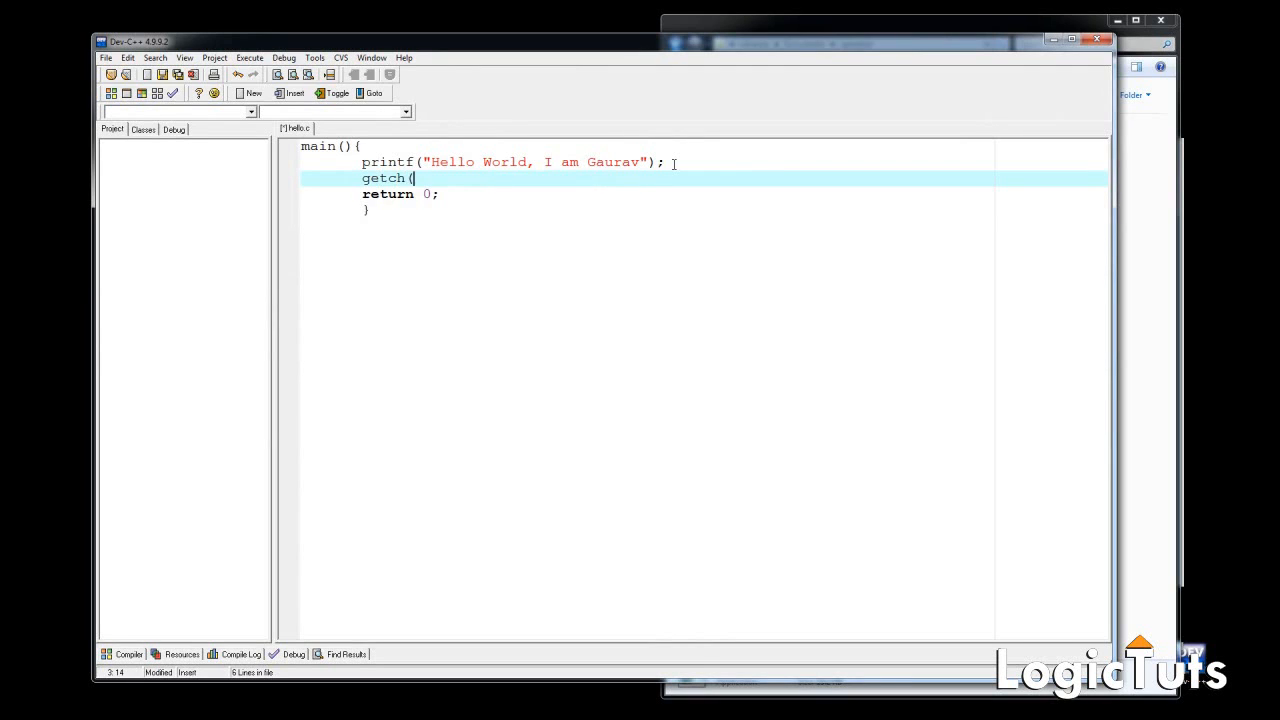
text();)
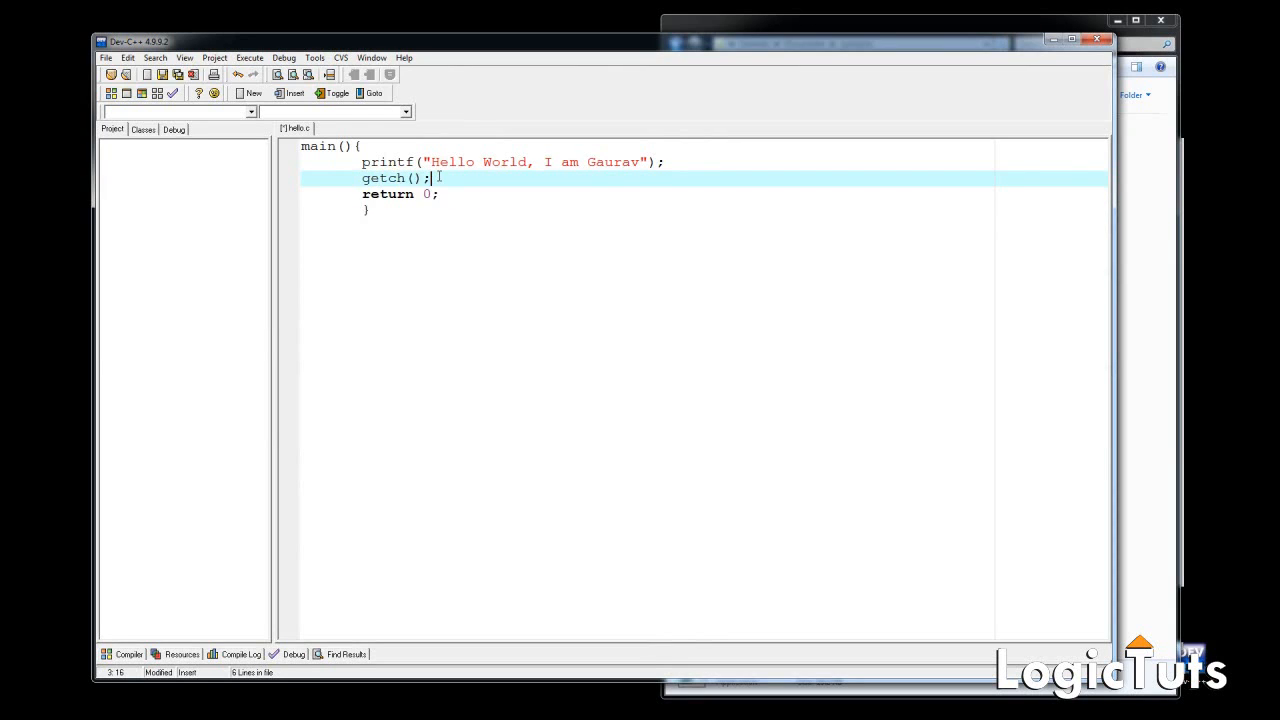
mouse_move(444, 200)
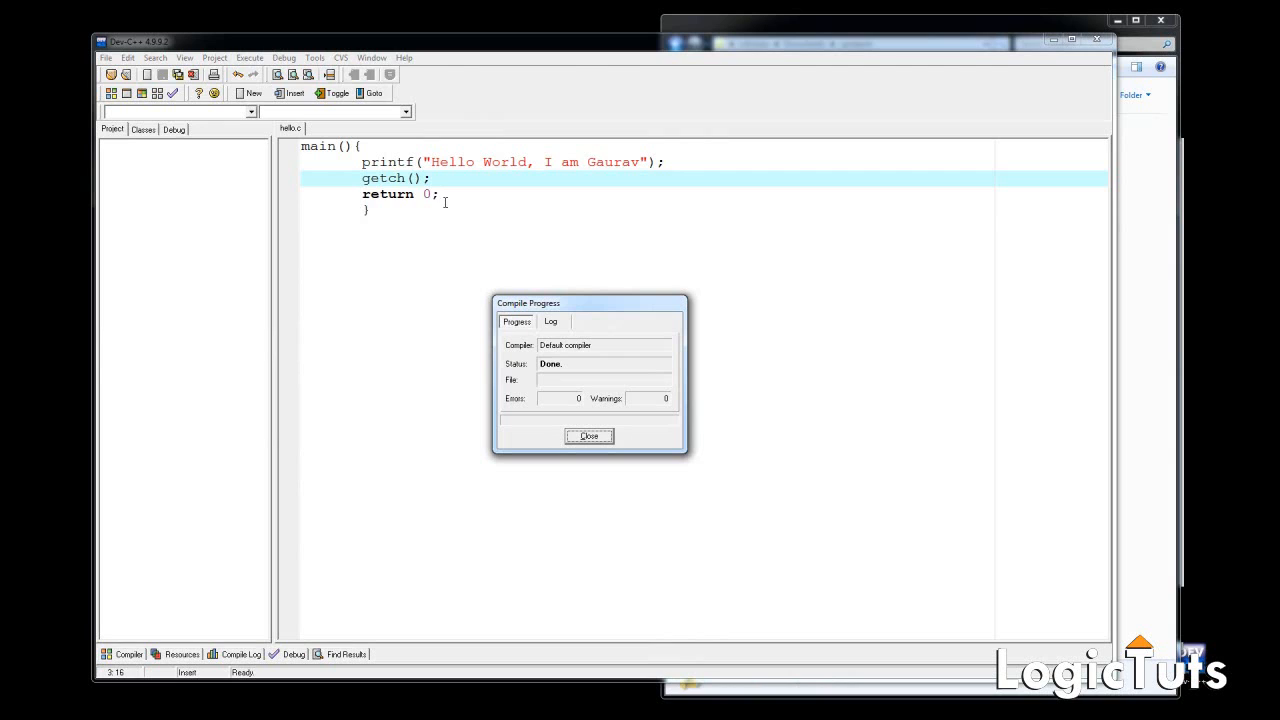
click(588, 436)
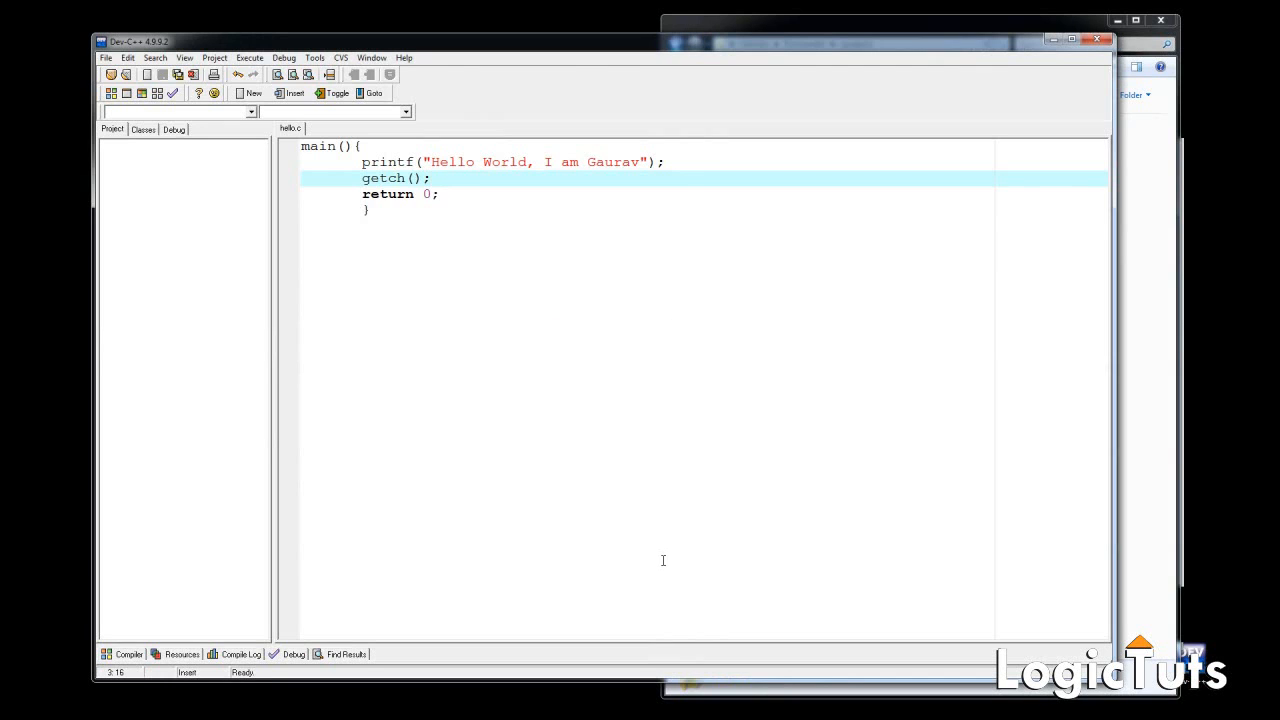
- Run hello.exe so the console shows "Hello World, I am Gaurav", centred on screen
click(278, 74)
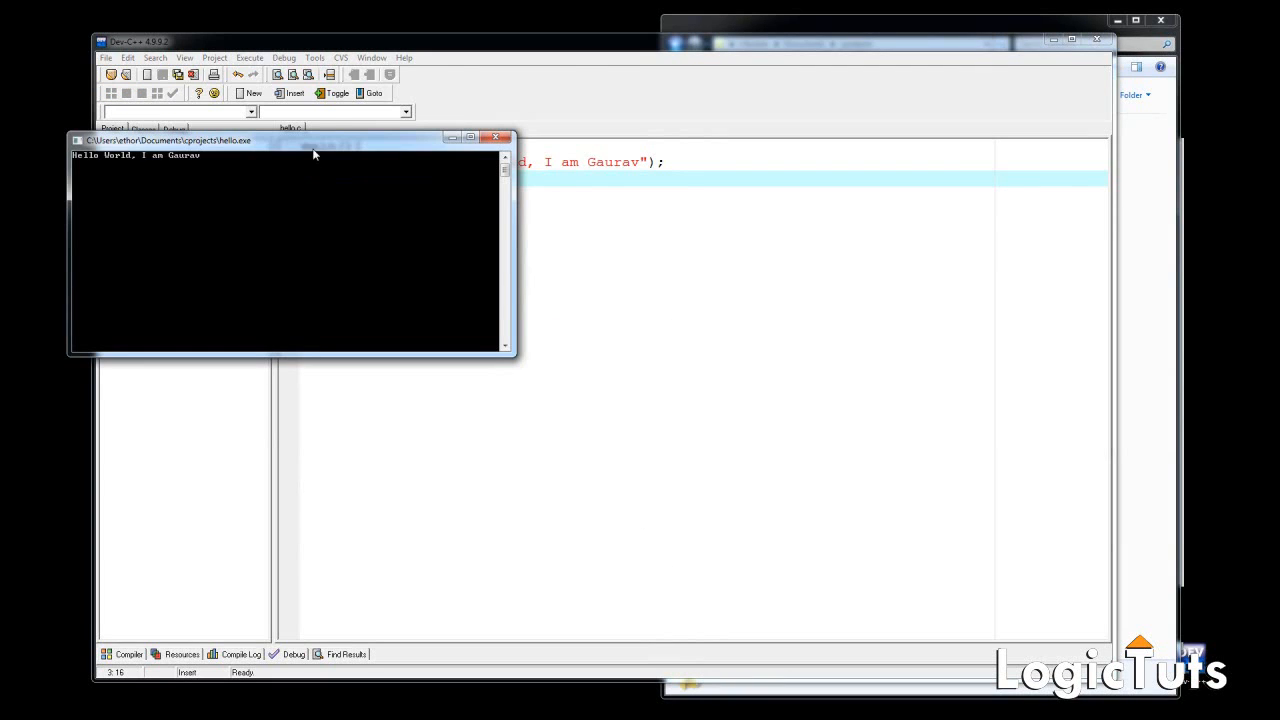
drag(168, 140, 288, 238)
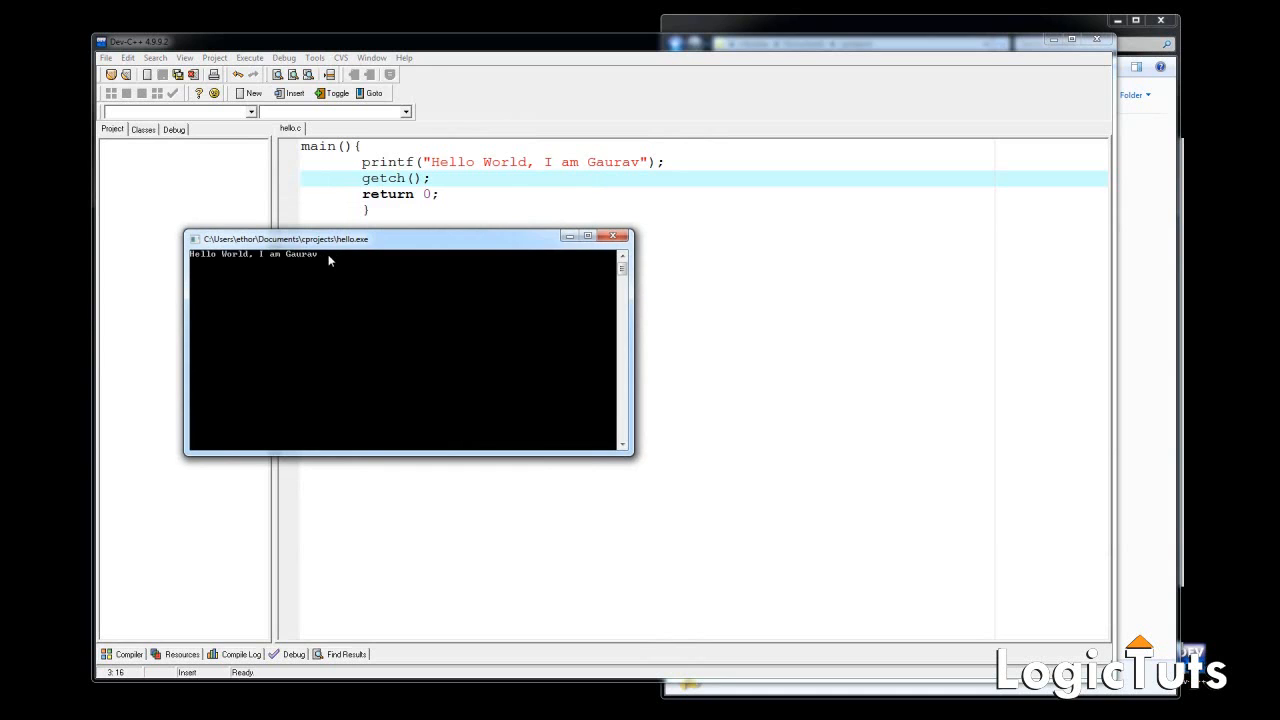
drag(290, 238, 550, 280)
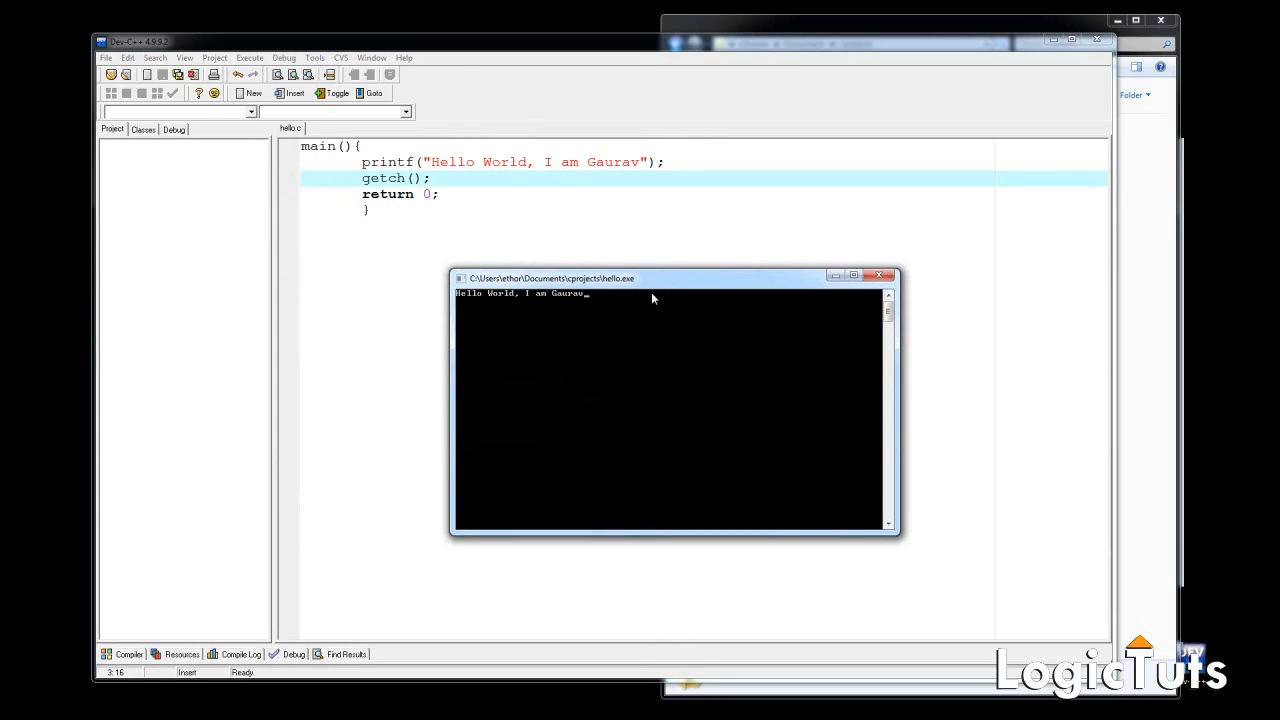
mouse_move(614, 304)
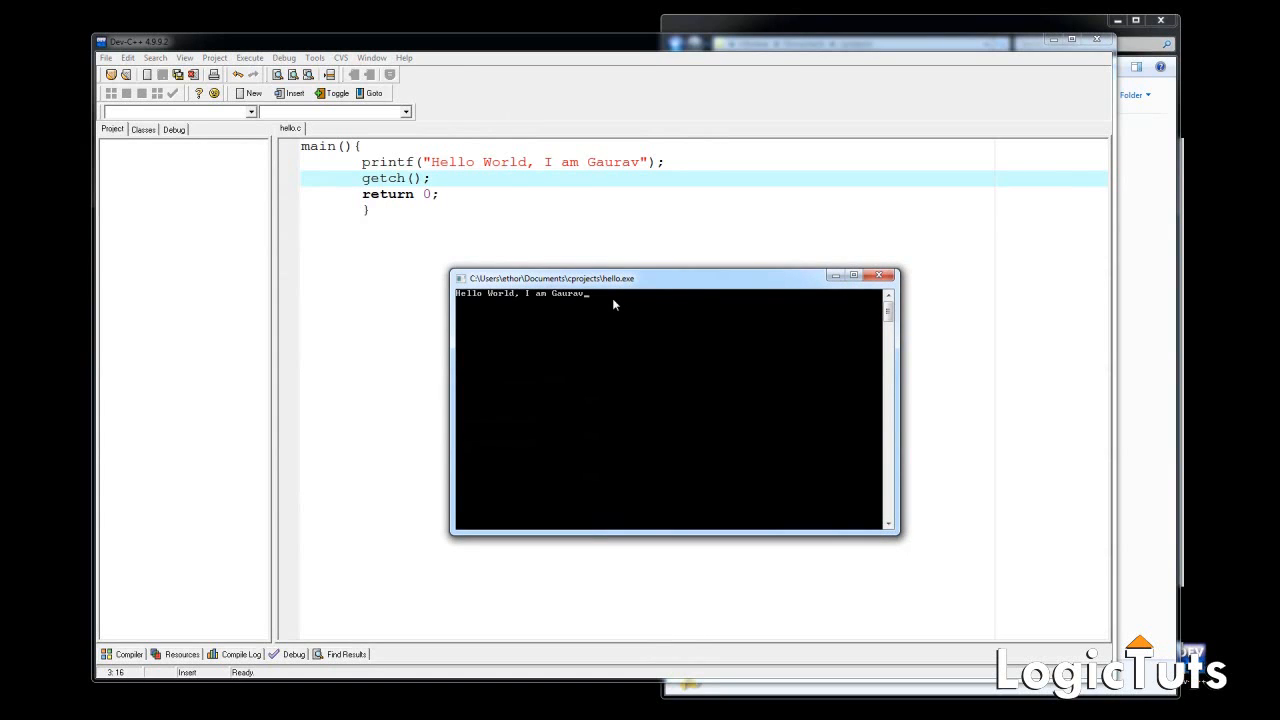